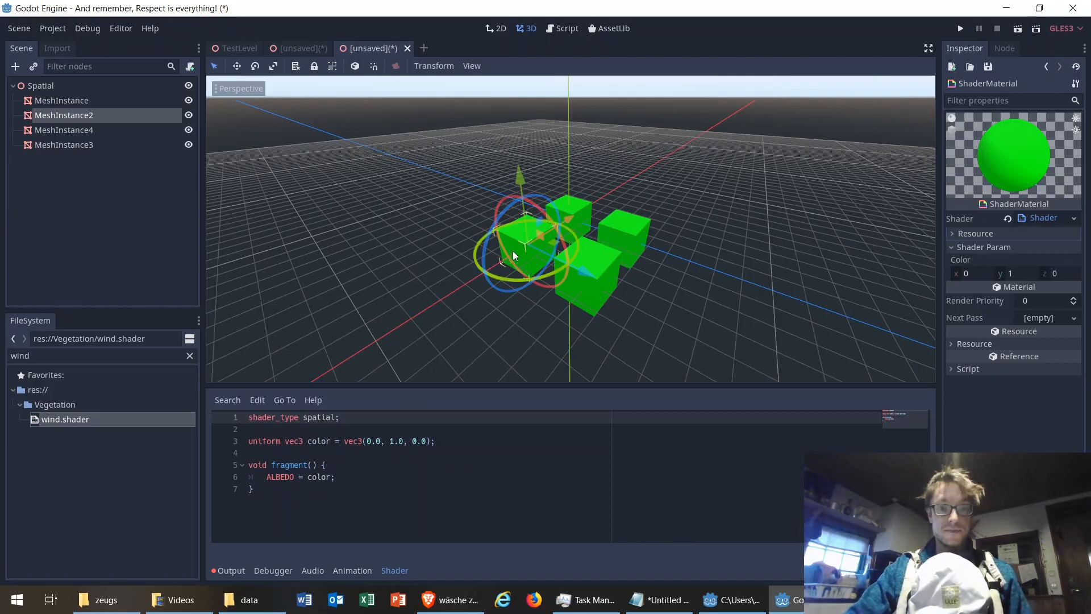
Select the 'color' parameter name in the shader code.
{"action": "double_click", "coordinate": [318, 441]}
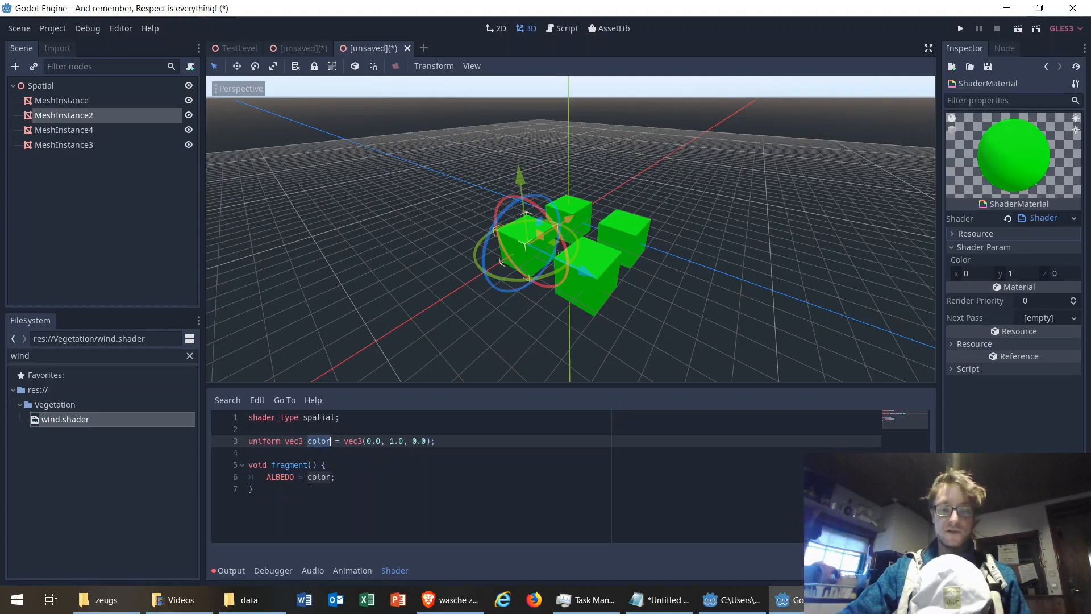
{"action": "mouse_move", "coordinate": [620, 214]}
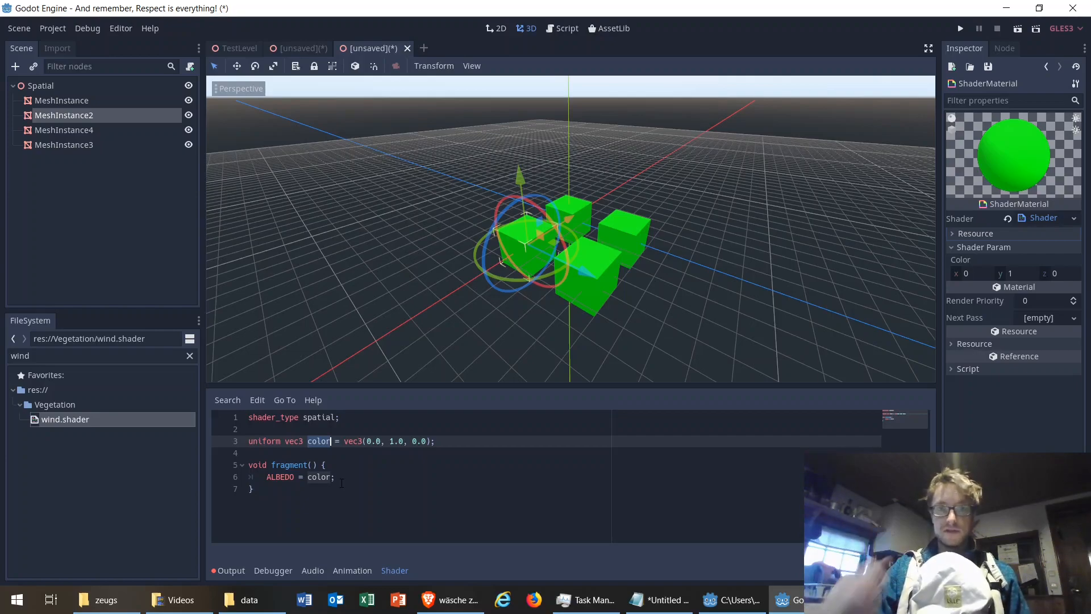
{"action": "mouse_move", "coordinate": [955, 272]}
{"action": "type", "text": "1"}
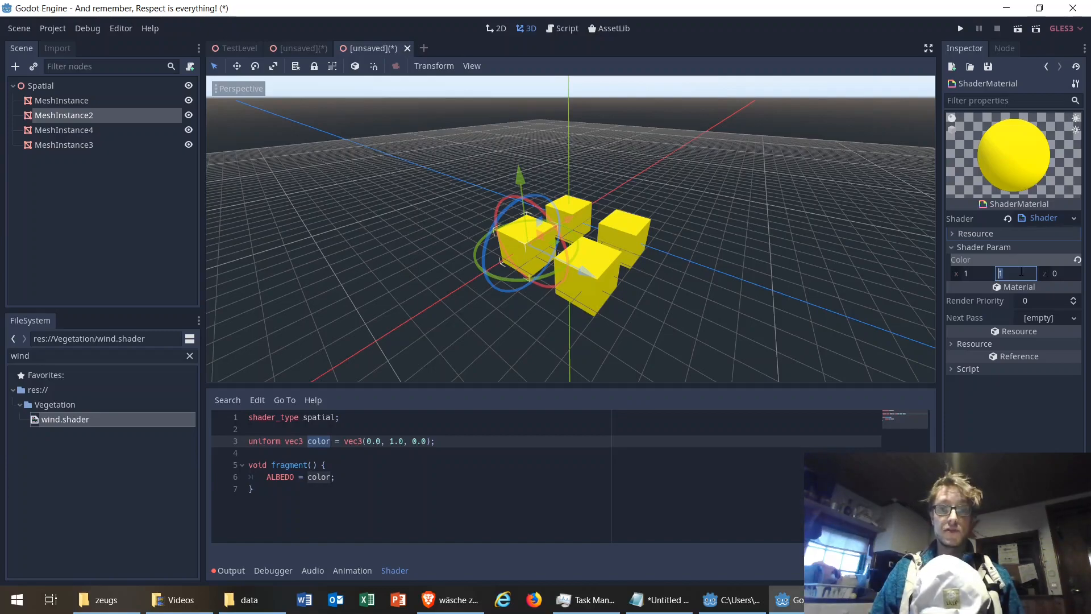
{"action": "mouse_move", "coordinate": [1000, 263]}
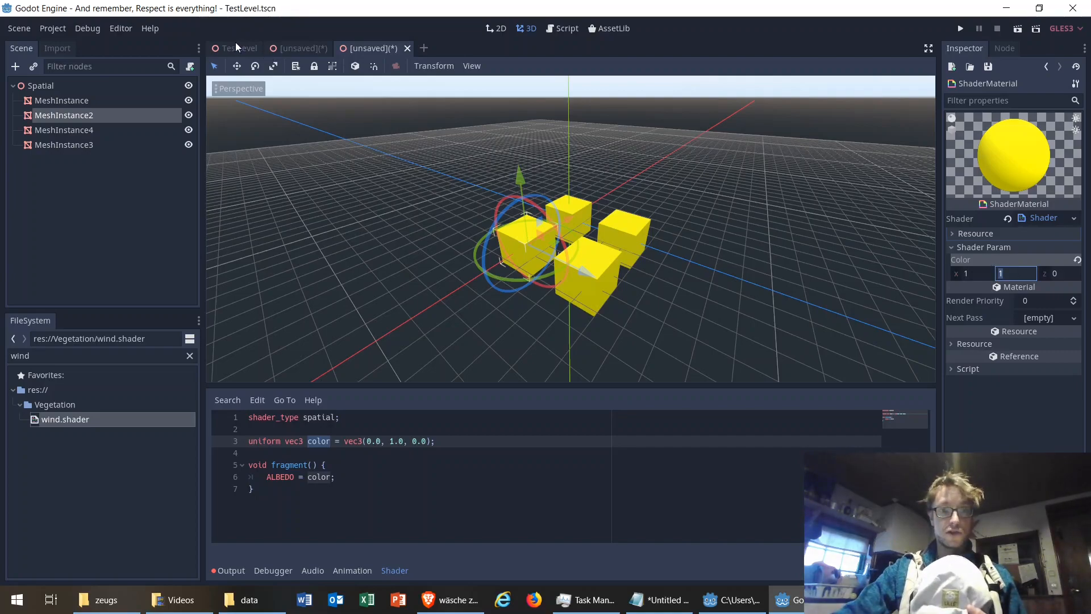
{"action": "left_click", "coordinate": [241, 48]}
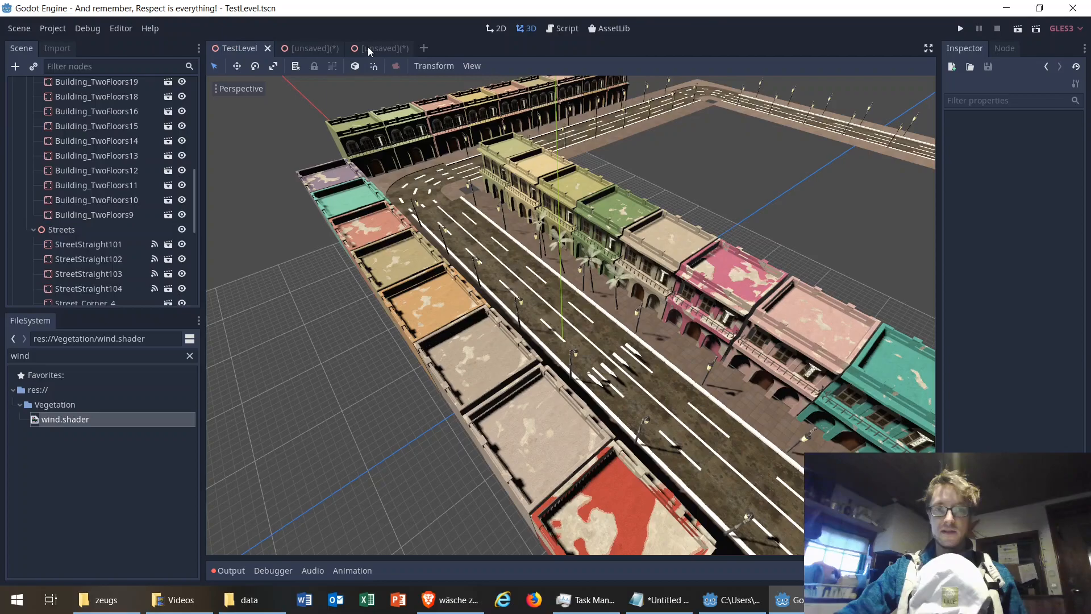
{"action": "left_click", "coordinate": [381, 47]}
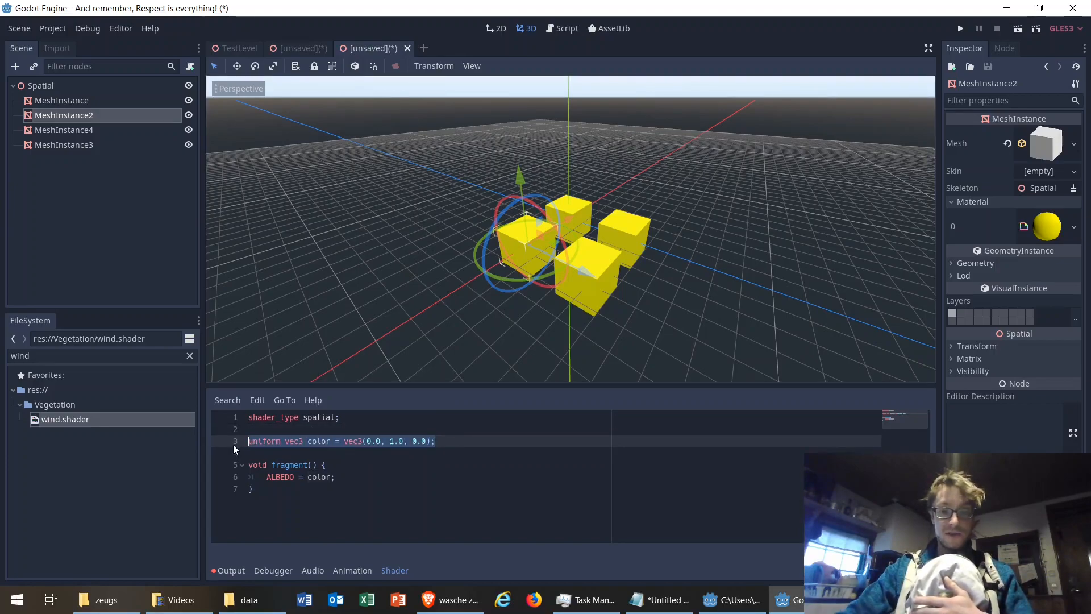
Replace the colour uniform with ALBEDO = WORLD_MATRIX[0].rgb and rotate a cube until it turns pink.
{"action": "key", "text": "Delete"}
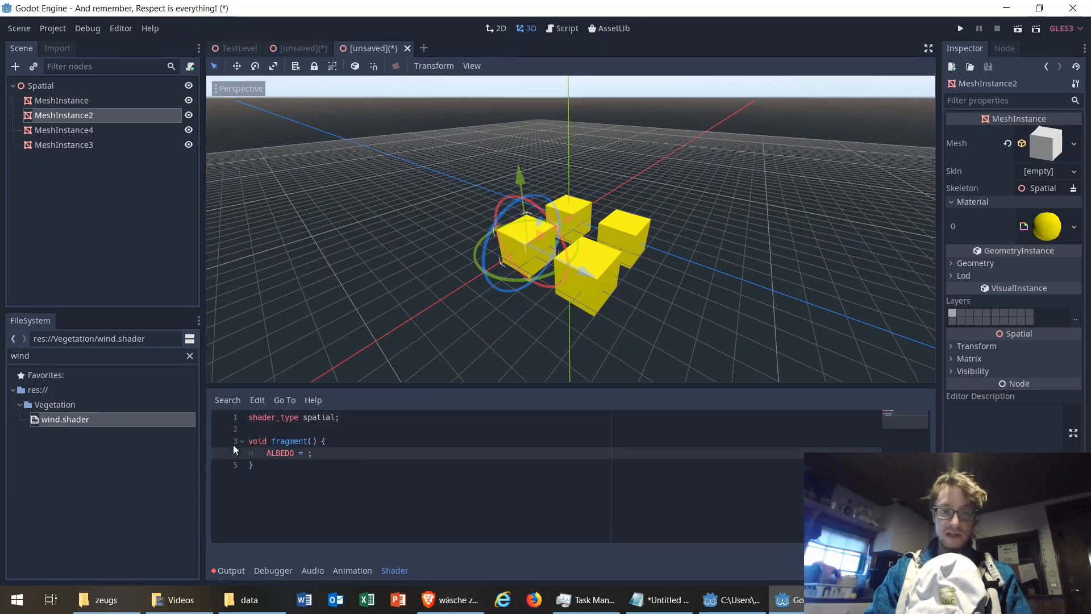
{"action": "type", "text": "WO"}
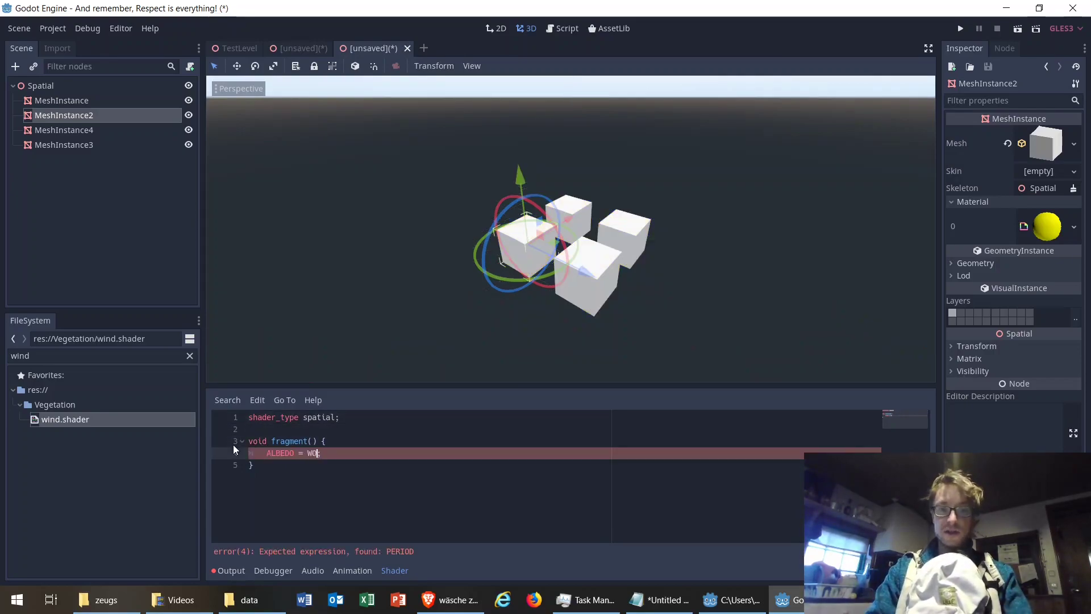
{"action": "type", "text": "RLD_MATRIX"}
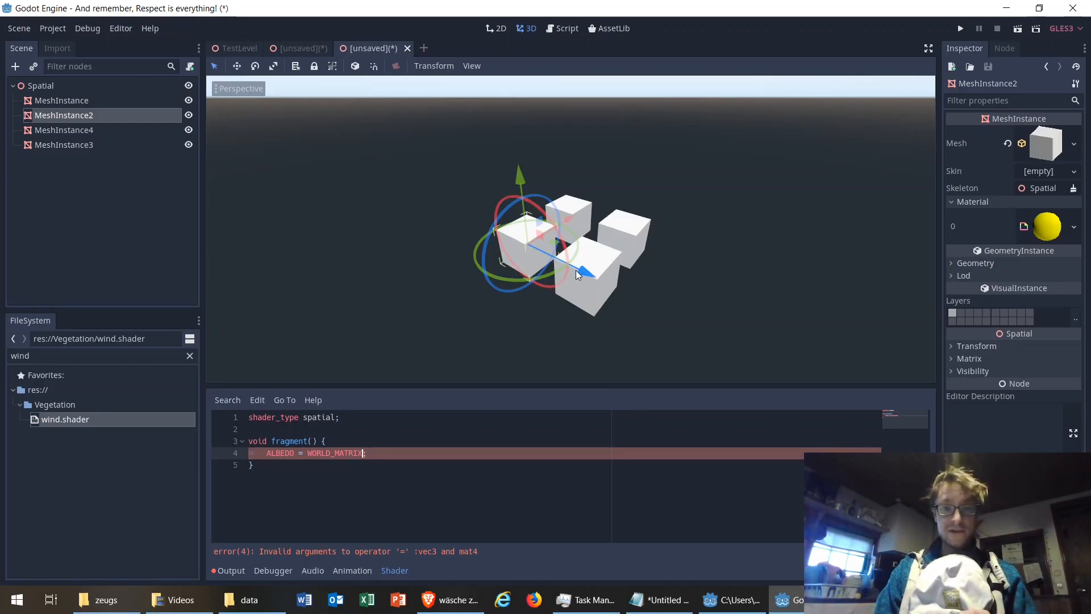
{"action": "type", "text": "[];"}
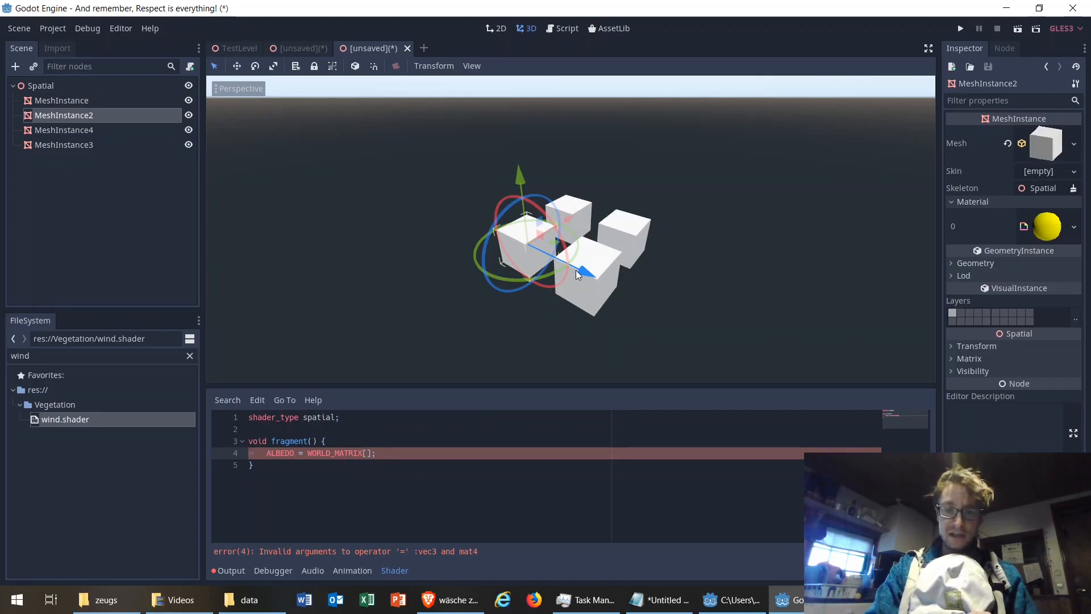
{"action": "type", "text": "[0].rgb"}
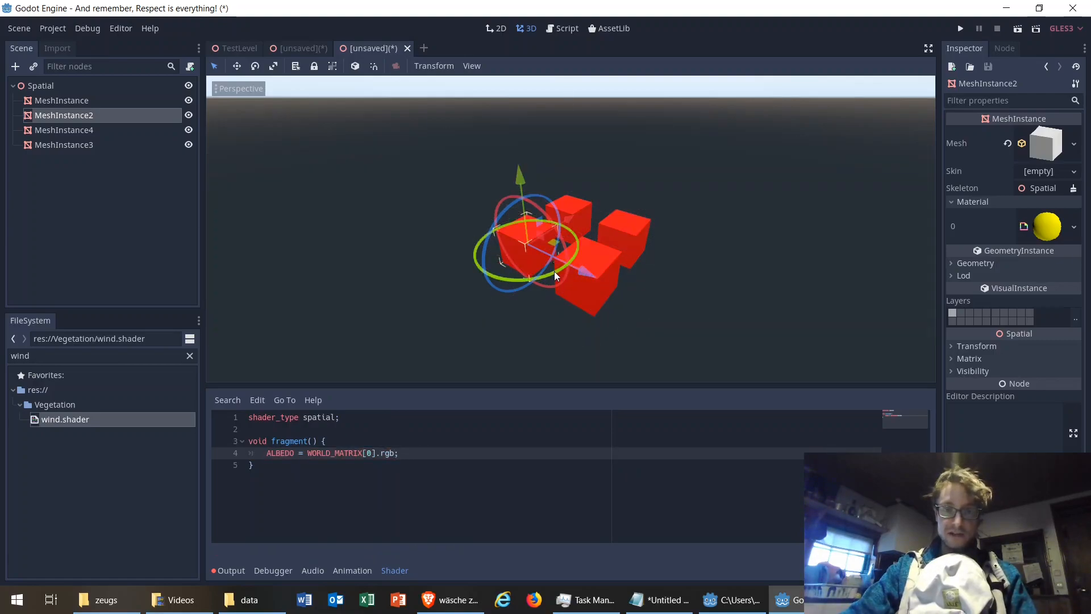
{"action": "left_click_drag", "start_coordinate": [555, 275], "coordinate": [476, 264]}
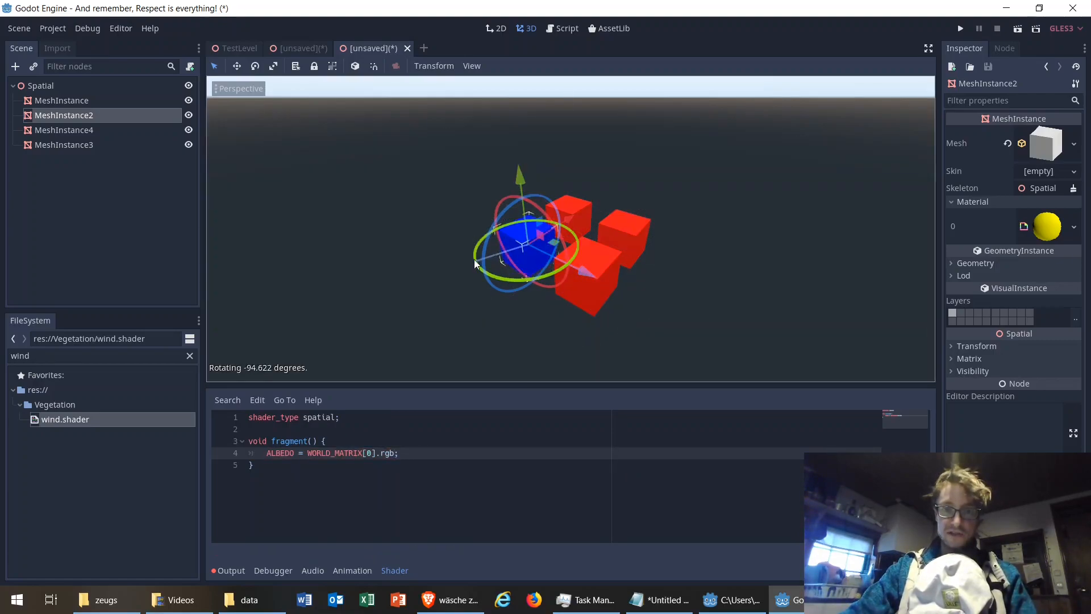
{"action": "left_click_drag", "start_coordinate": [476, 264], "coordinate": [542, 278]}
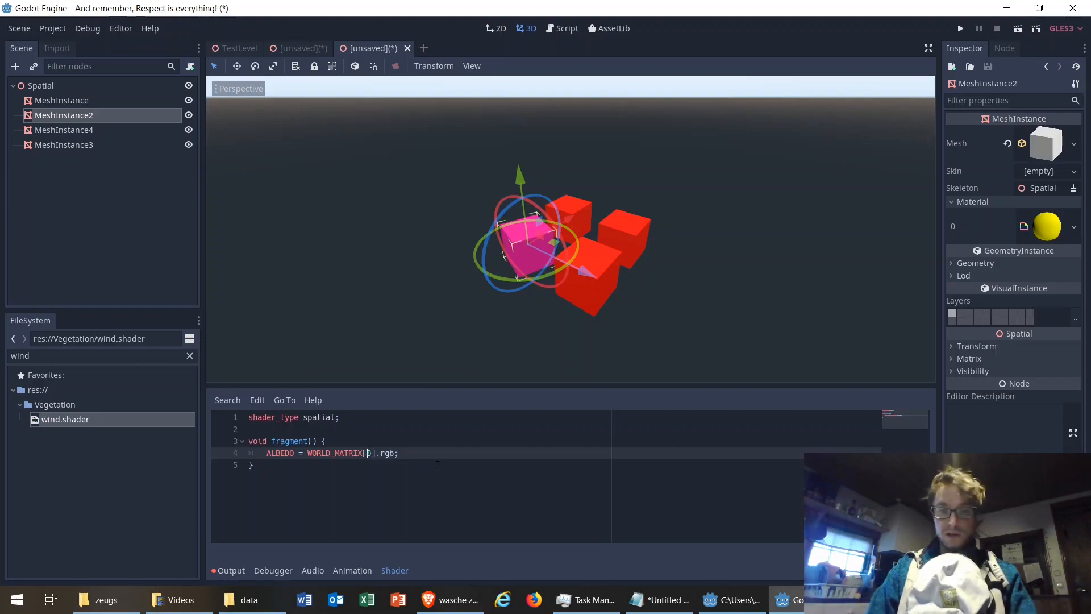
Switch the albedo to WORLD_MATRIX[3].rgb and move a cube until it turns blue.
{"action": "type", "text": "0"}
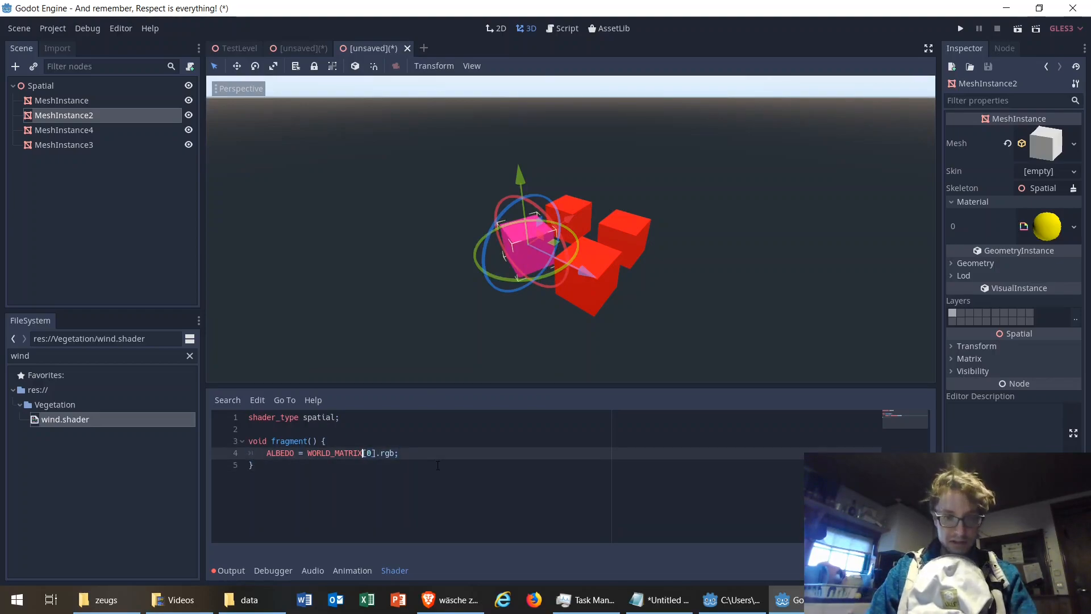
{"action": "type", "text": "3"}
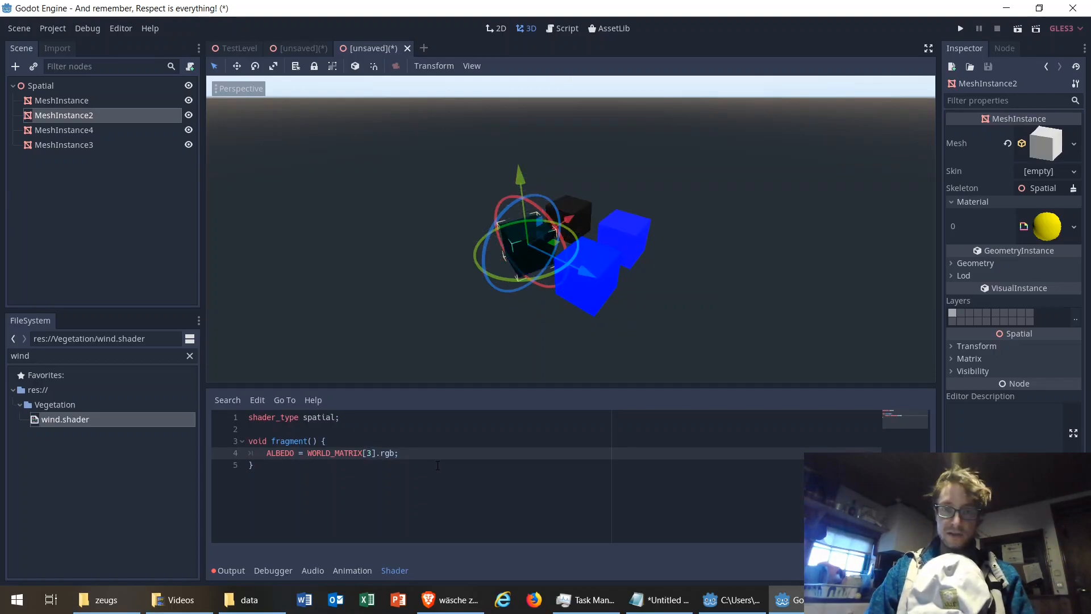
{"action": "mouse_move", "coordinate": [540, 269]}
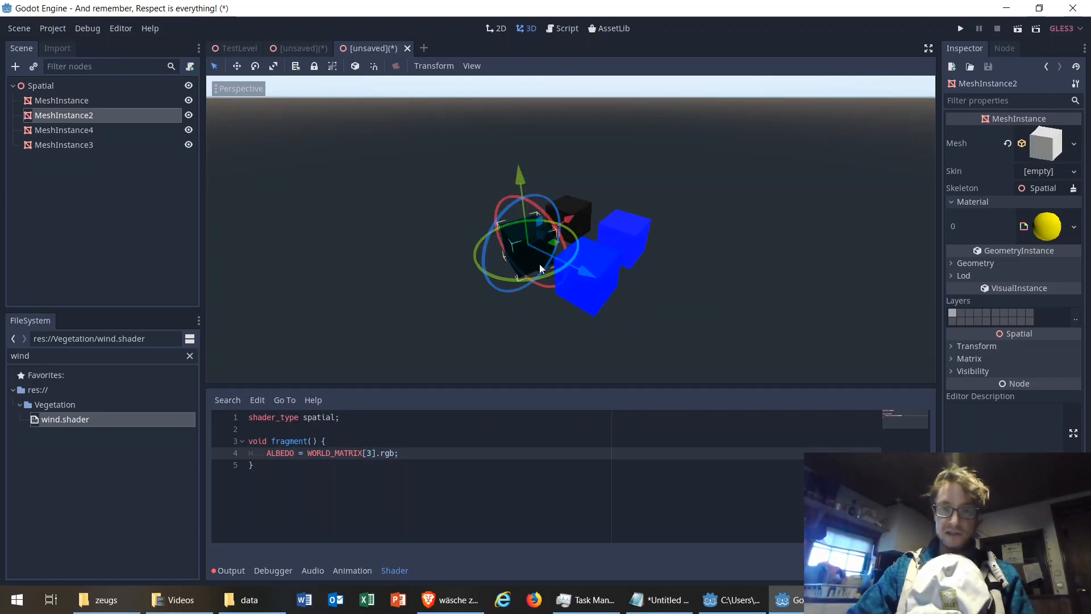
{"action": "left_click_drag", "start_coordinate": [529, 264], "coordinate": [515, 251]}
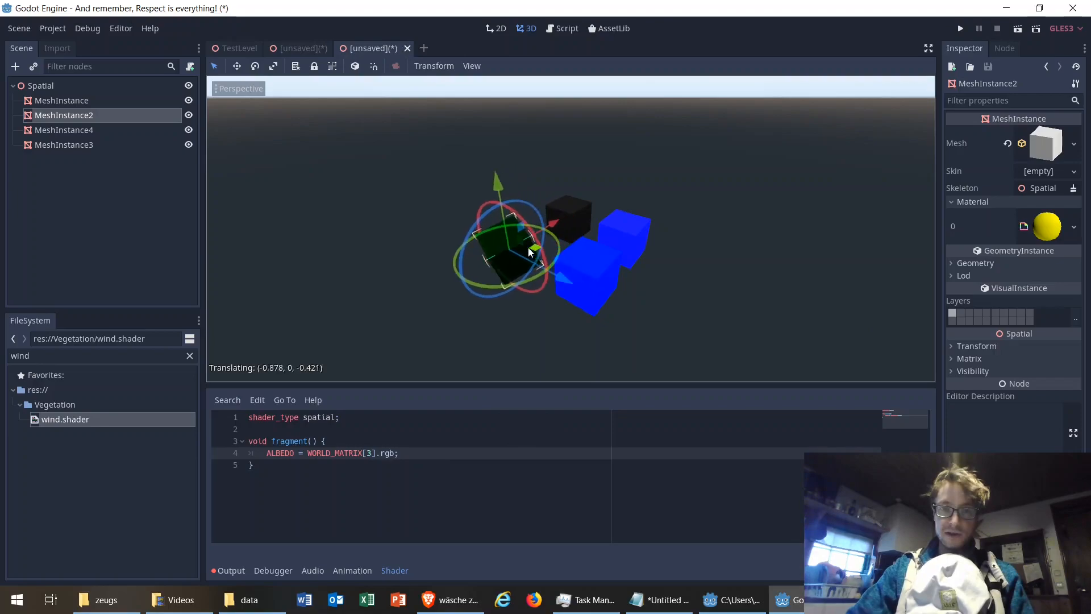
{"action": "left_click_drag", "start_coordinate": [529, 251], "coordinate": [678, 320]}
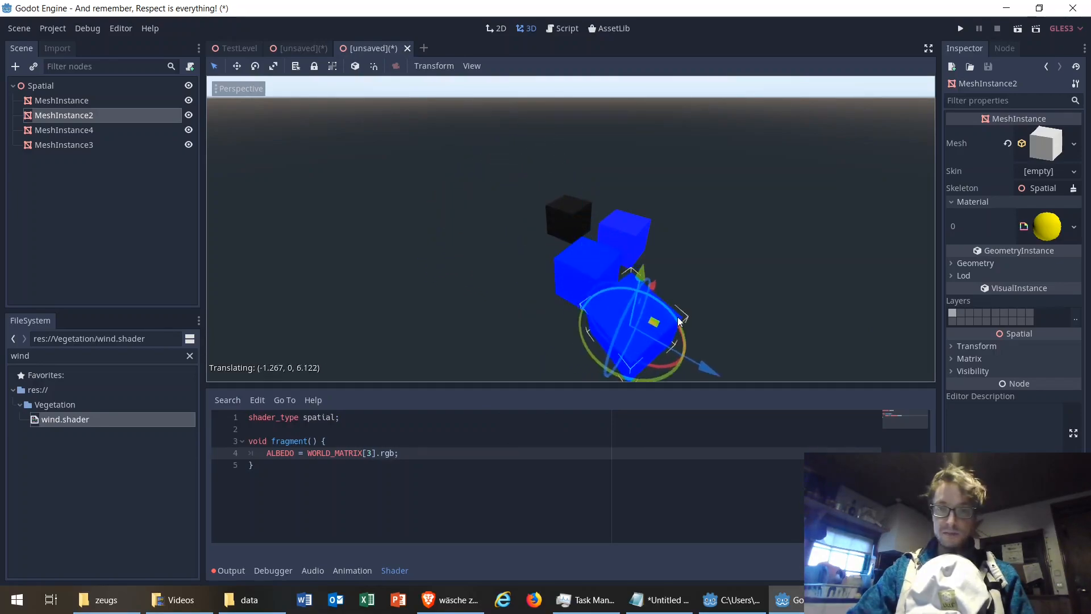
{"action": "left_click_drag", "start_coordinate": [679, 319], "coordinate": [684, 257]}
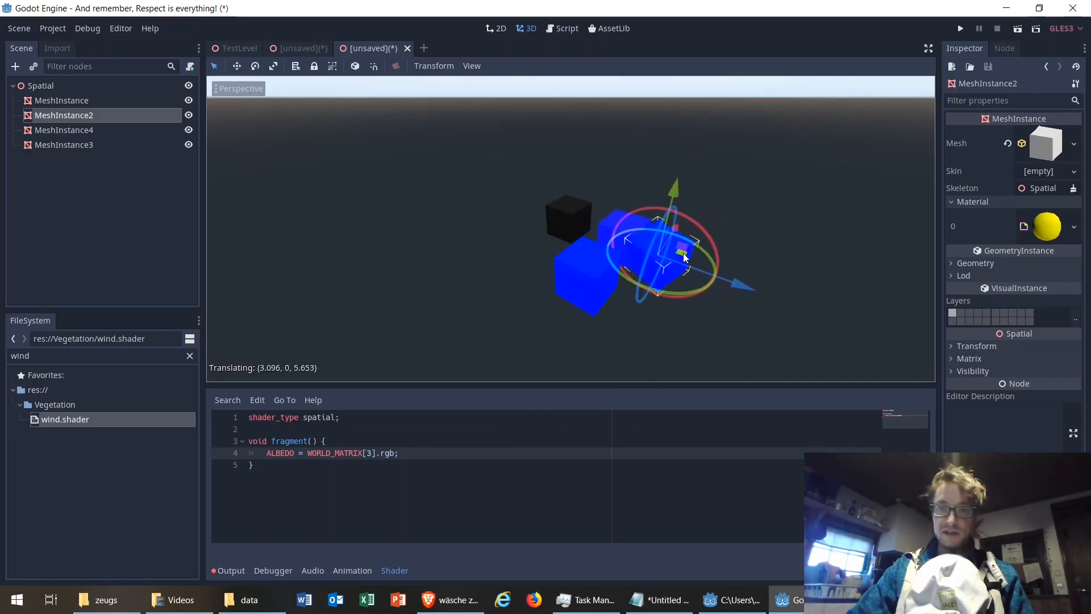
{"action": "left_click_drag", "start_coordinate": [682, 252], "coordinate": [604, 201]}
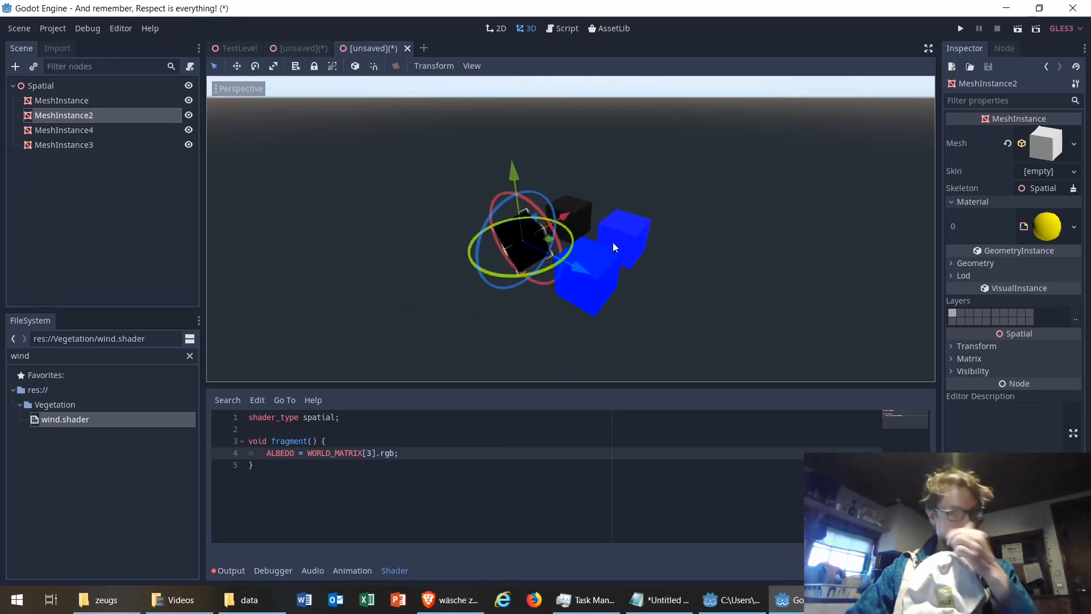
Drag another cube between blue and black positions, ending beside the red cube.
{"action": "left_click", "coordinate": [64, 130]}
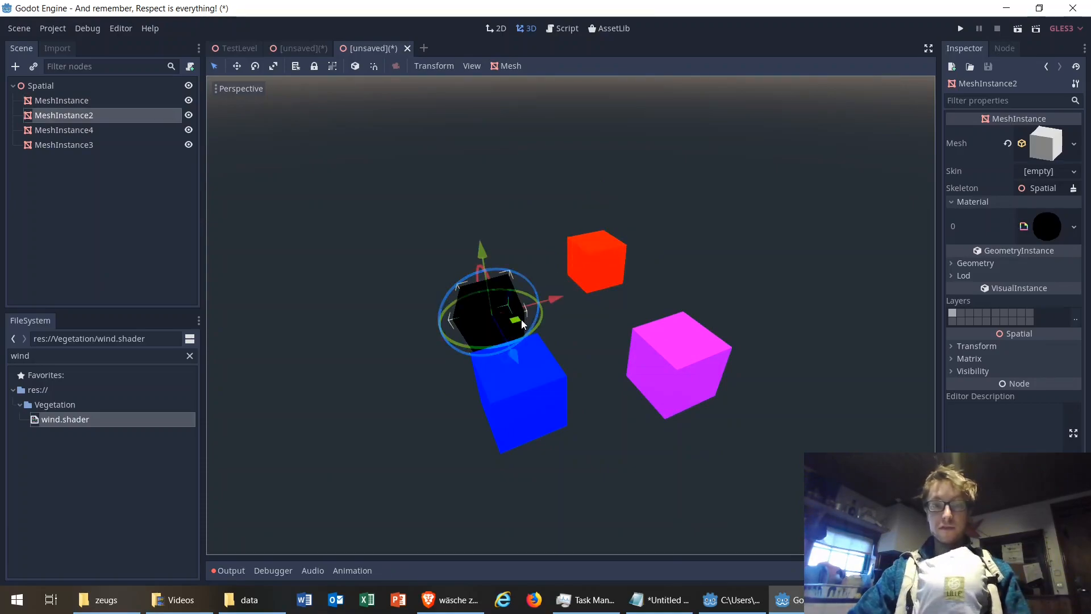
{"action": "left_click_drag", "start_coordinate": [486, 306], "coordinate": [601, 341]}
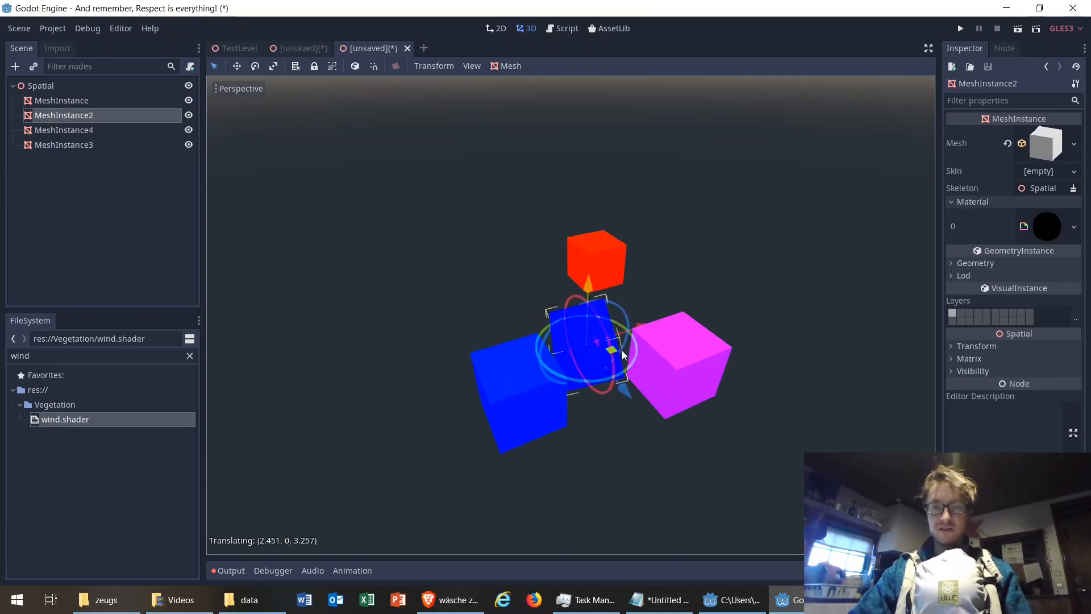
{"action": "left_click_drag", "start_coordinate": [621, 354], "coordinate": [557, 313]}
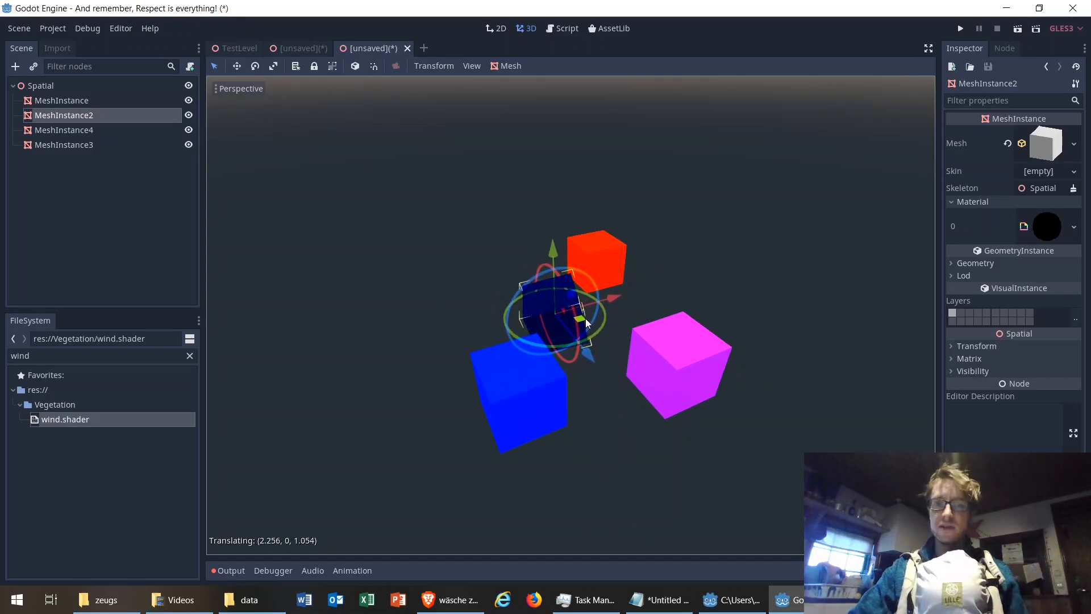
{"action": "left_click_drag", "start_coordinate": [557, 313], "coordinate": [473, 267]}
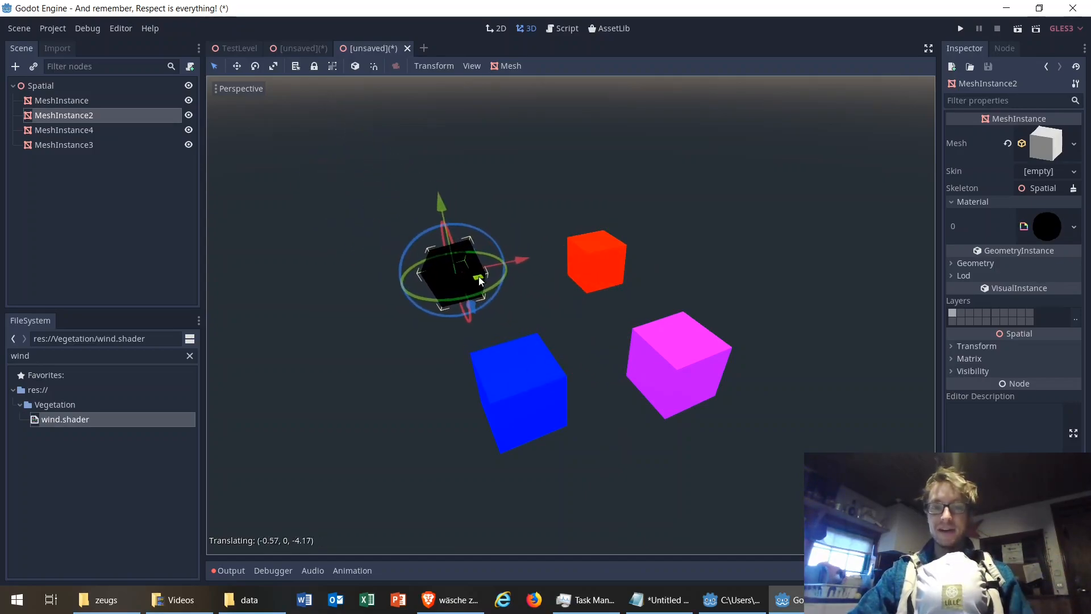
{"action": "left_click_drag", "start_coordinate": [452, 272], "coordinate": [354, 209]}
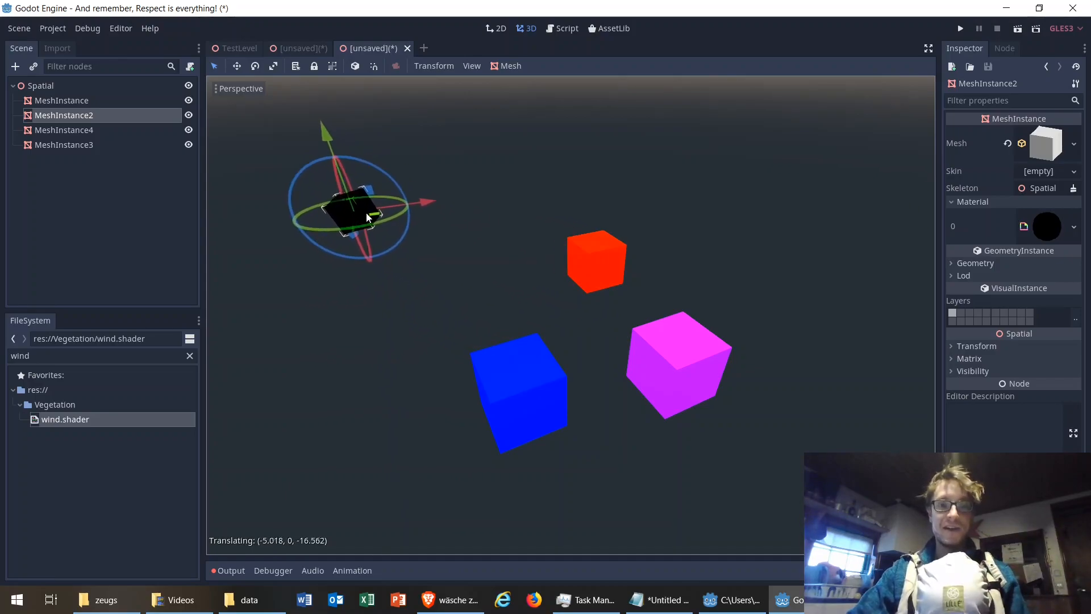
{"action": "left_click_drag", "start_coordinate": [359, 208], "coordinate": [341, 215]}
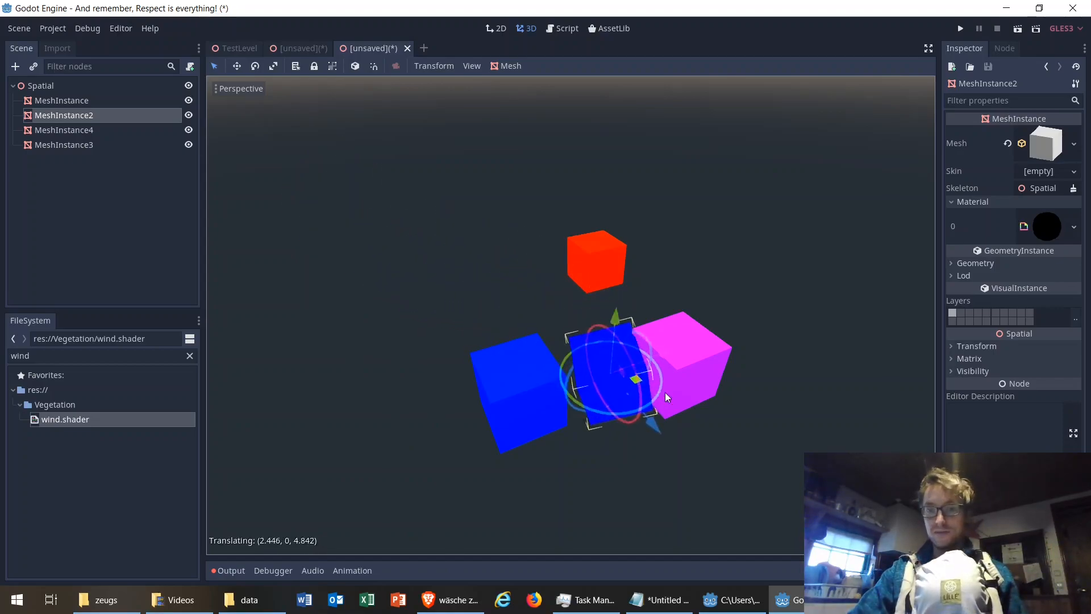
{"action": "left_click_drag", "start_coordinate": [612, 362], "coordinate": [522, 289]}
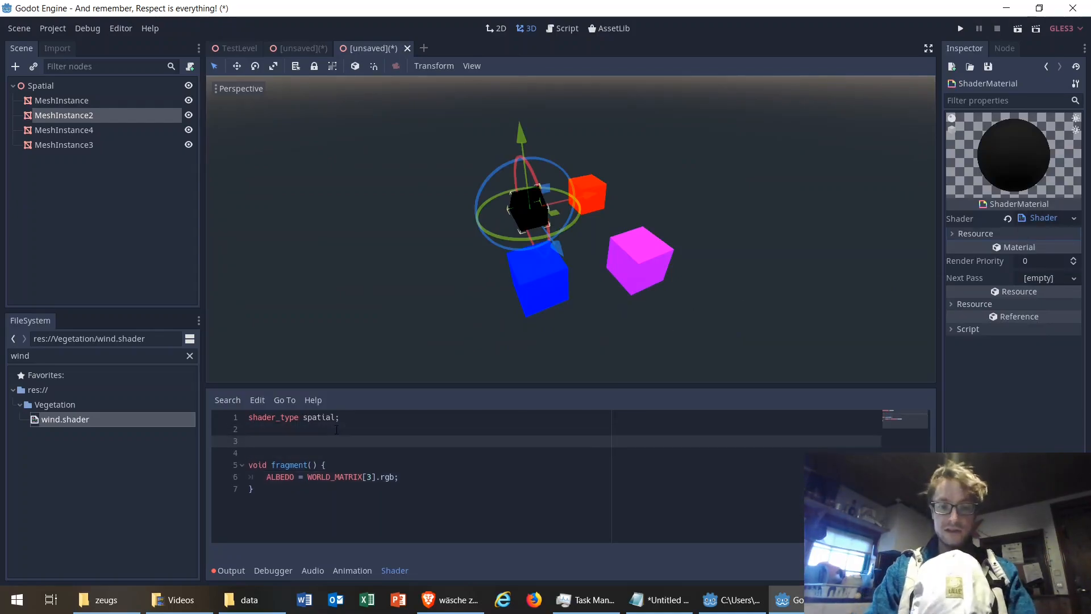
Declare uniform sampler2D random_tex: hint_white and search FileSystem for 'random'.
{"action": "type", "text": "uniform random_tex"}
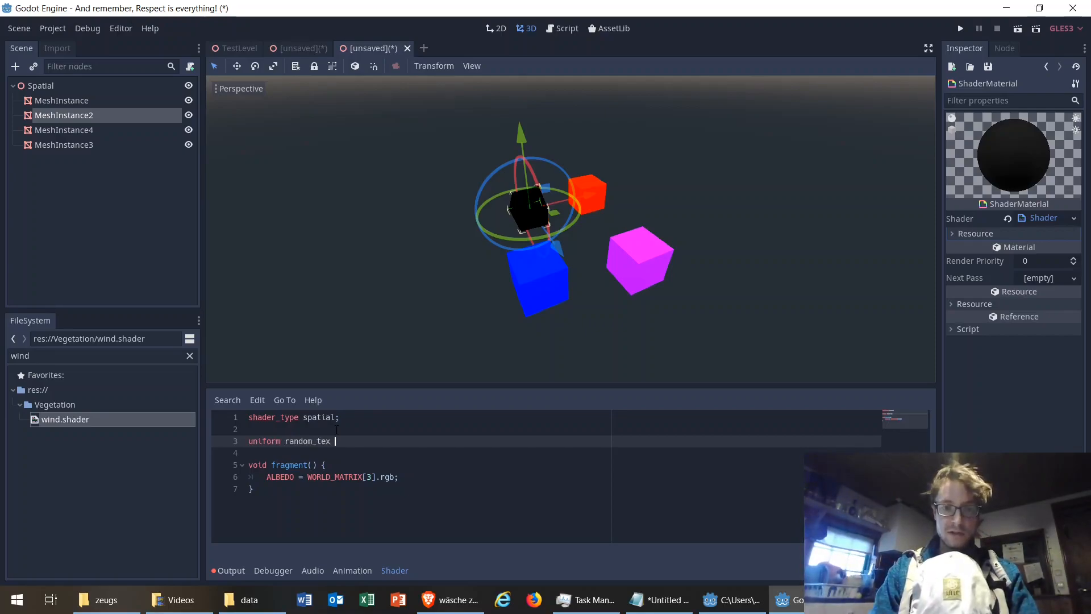
{"action": "type", "text": "sampler"}
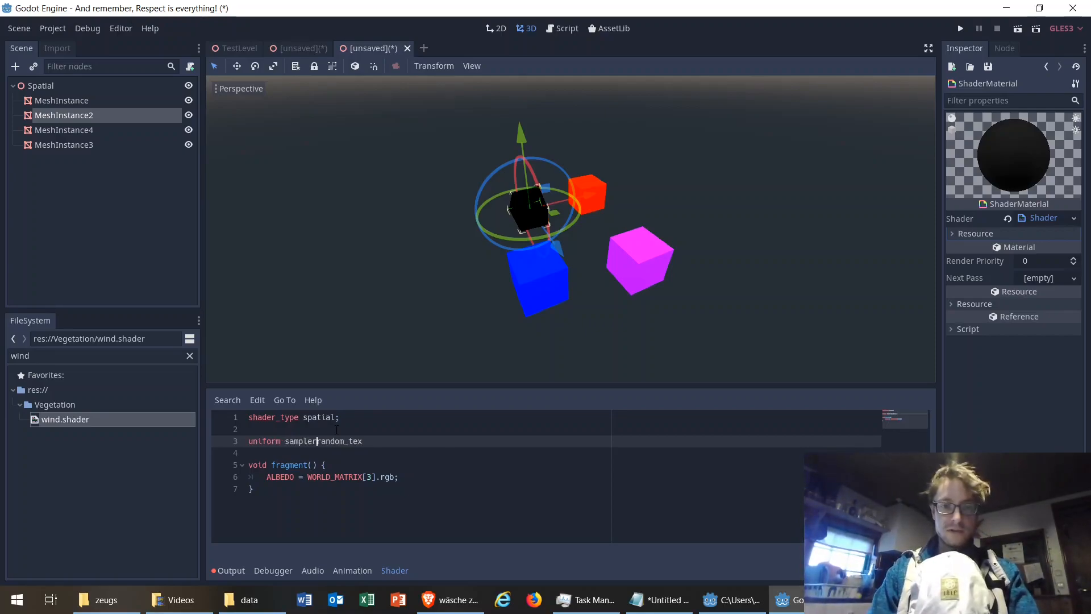
{"action": "type", "text": "2D"}
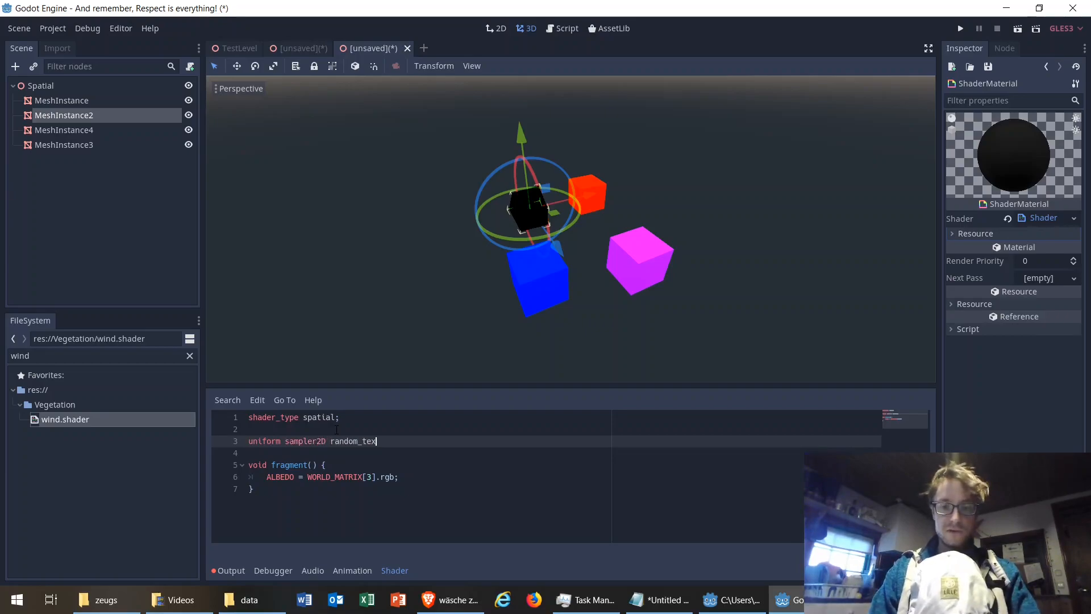
{"action": "type", "text": ": hint_white;"}
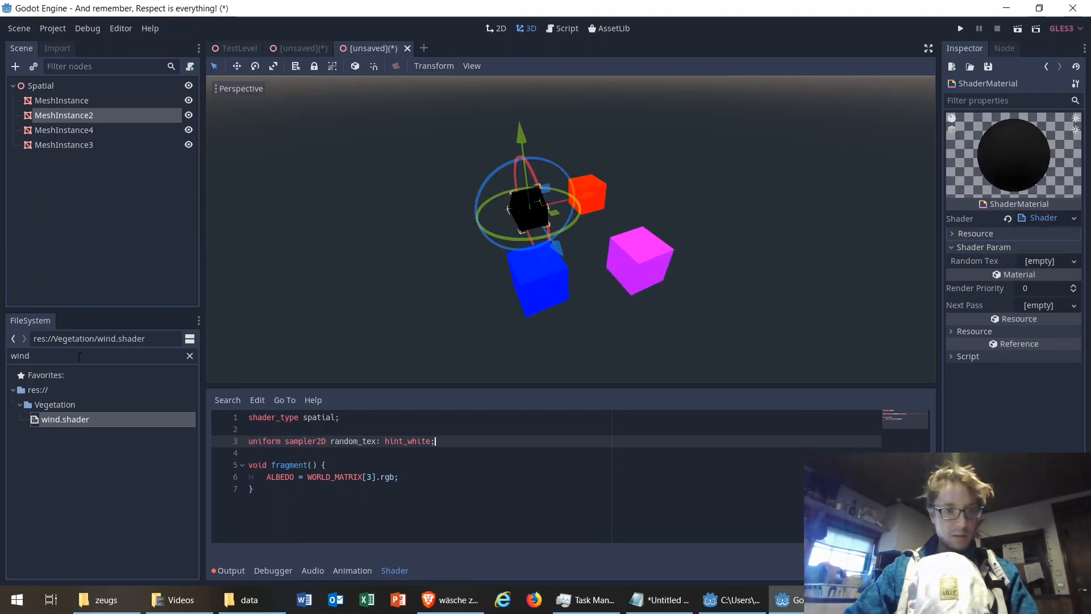
{"action": "type", "text": "random"}
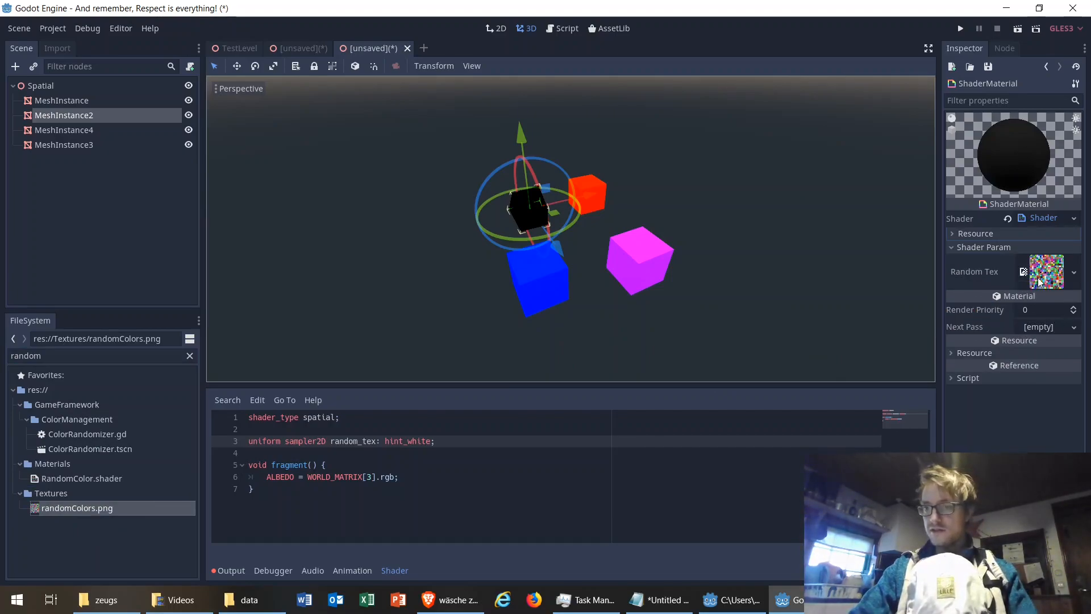
{"action": "mouse_move", "coordinate": [1046, 271]}
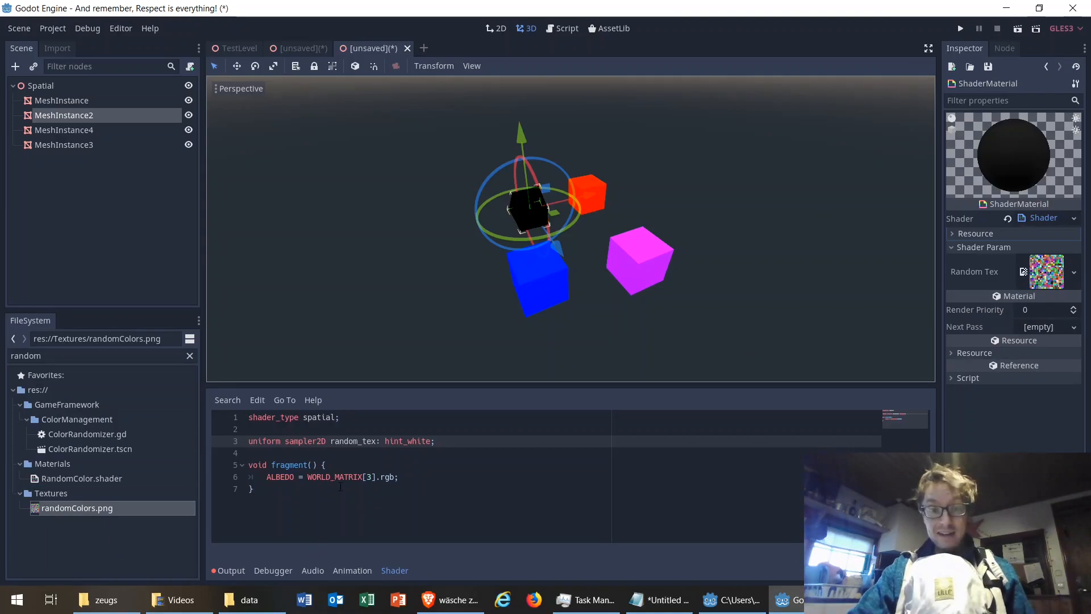
Replace WORLD_MATRIX[3].rgb with texture(random_tex, WORLD_MATRIX[3].xz) on the albedo line.
{"action": "left_click_drag", "start_coordinate": [307, 476], "coordinate": [393, 476]}
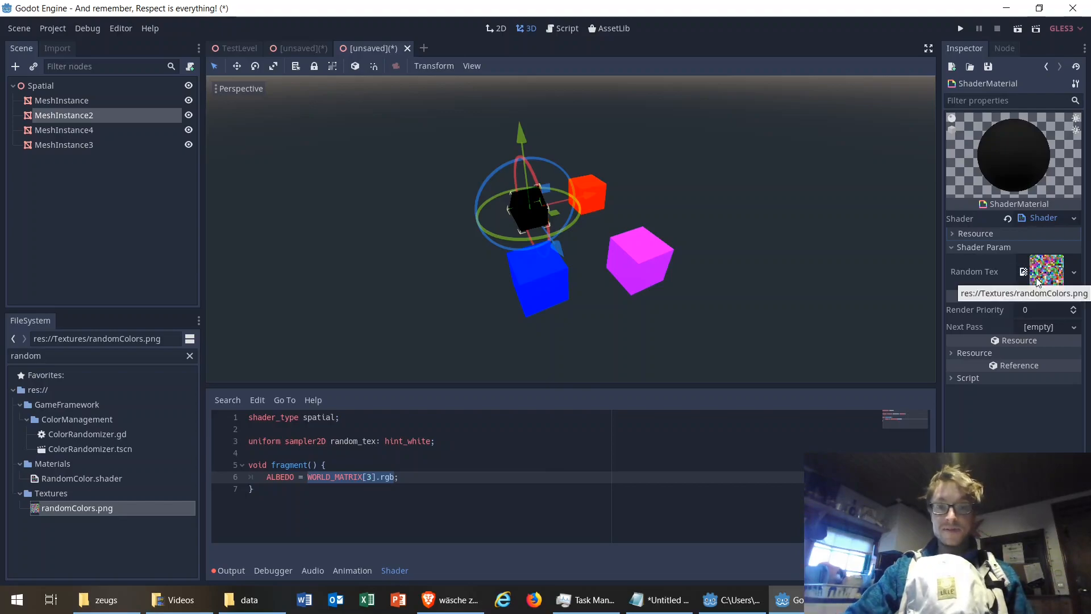
{"action": "mouse_move", "coordinate": [1049, 273]}
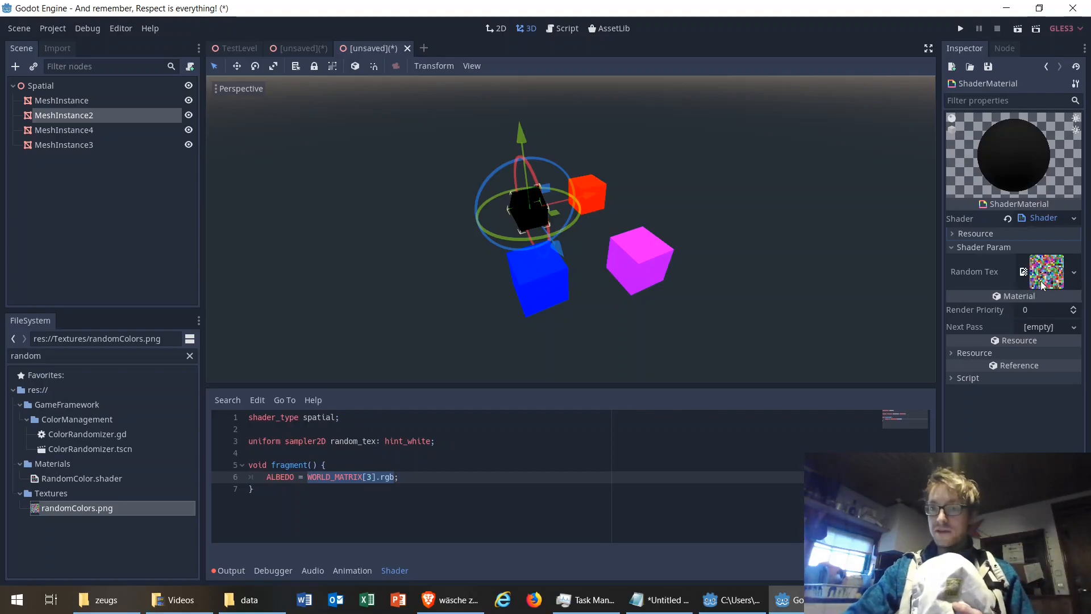
{"action": "mouse_move", "coordinate": [1047, 272]}
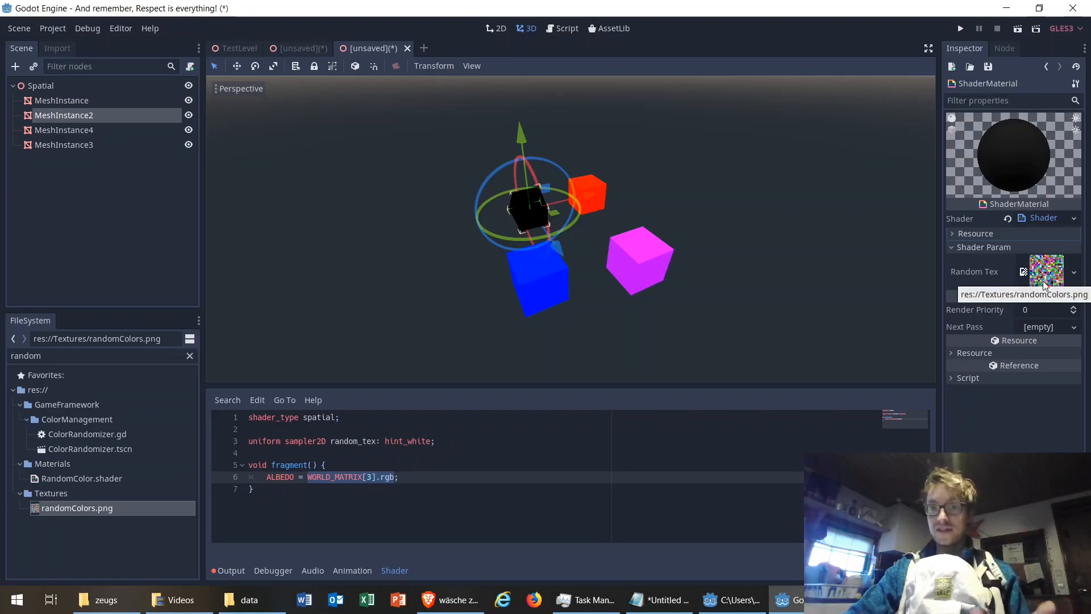
{"action": "mouse_move", "coordinate": [838, 255]}
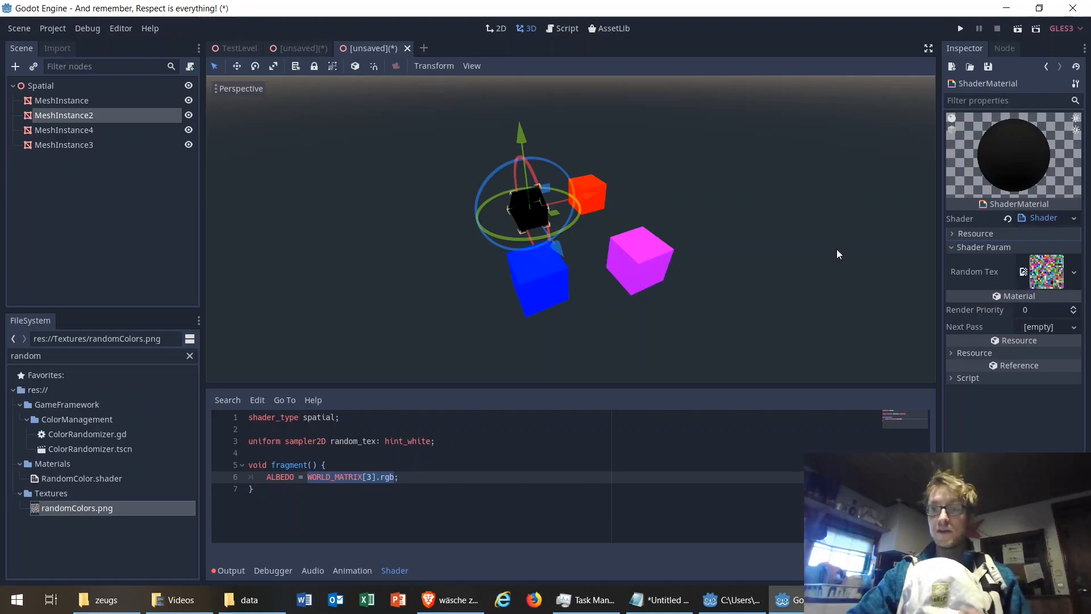
{"action": "mouse_move", "coordinate": [558, 216]}
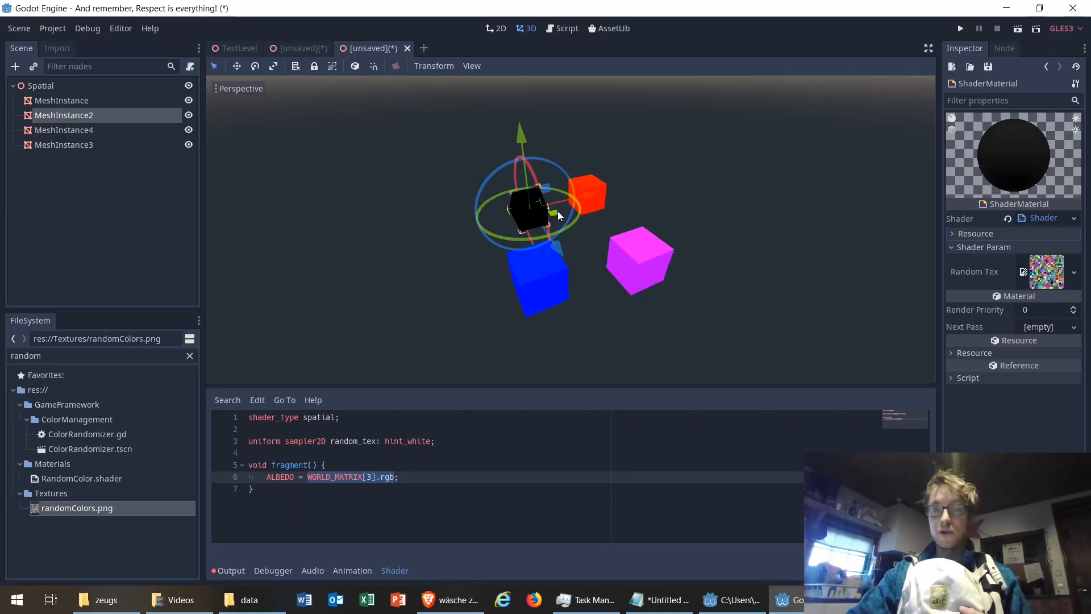
{"action": "mouse_move", "coordinate": [585, 218]}
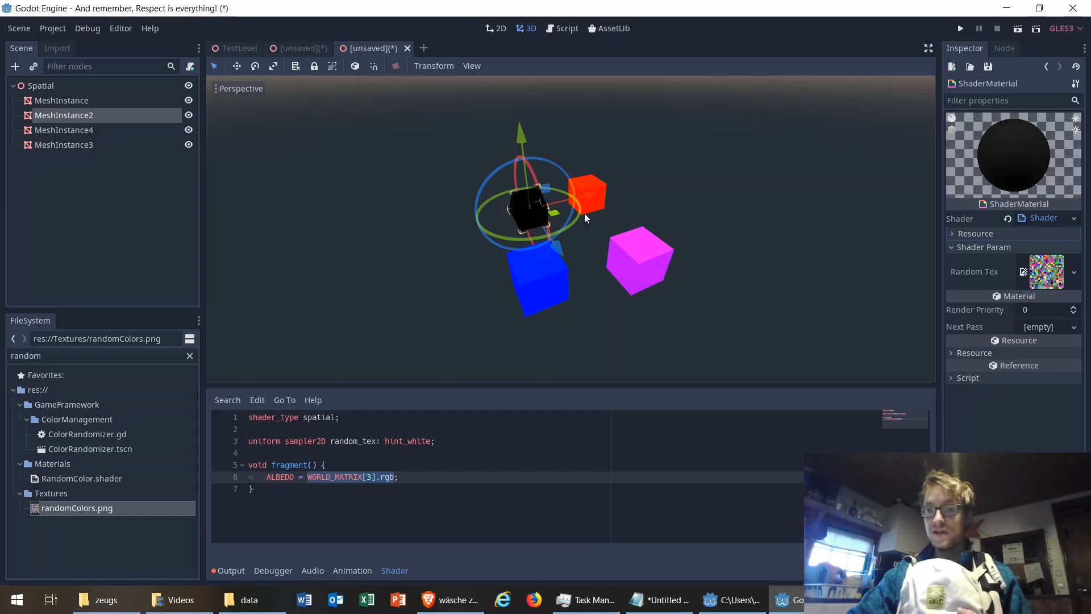
{"action": "mouse_move", "coordinate": [921, 260]}
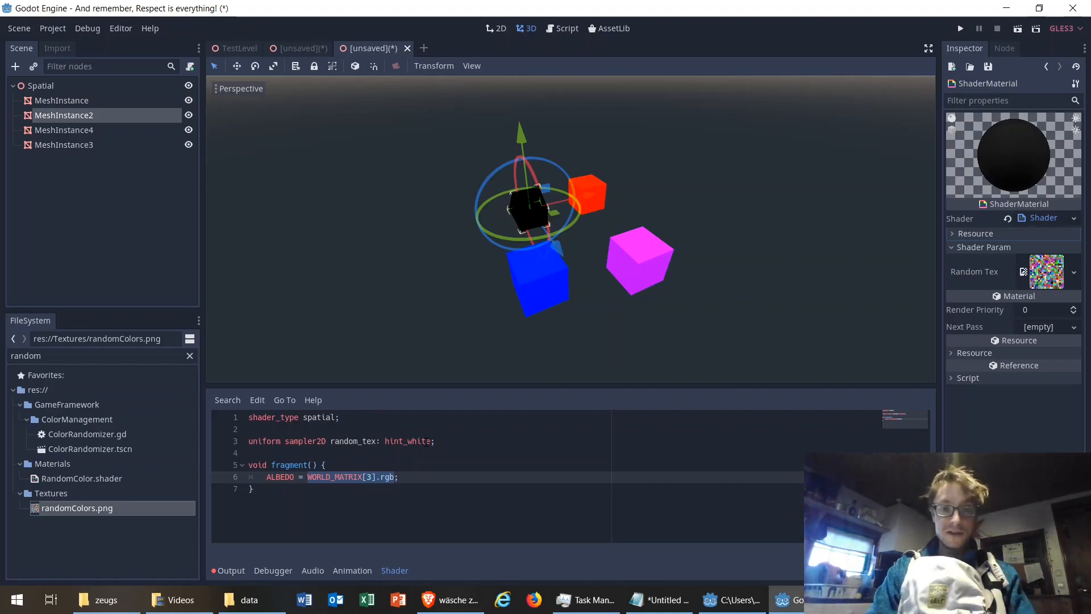
{"action": "type", "text": "texture();"}
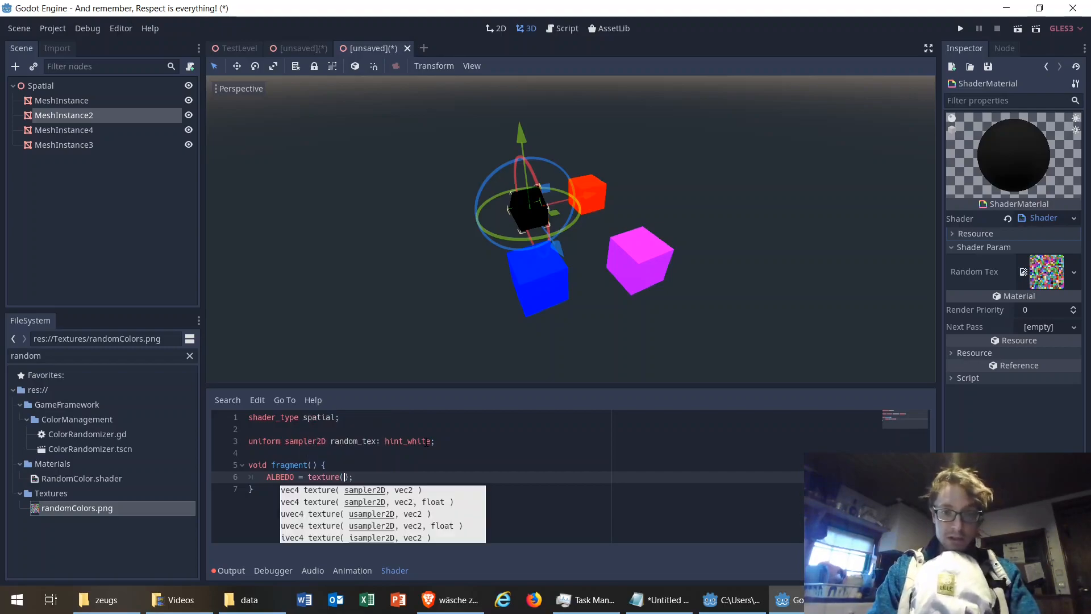
{"action": "type", "text": "random_tex, WORLD_MATRIX"}
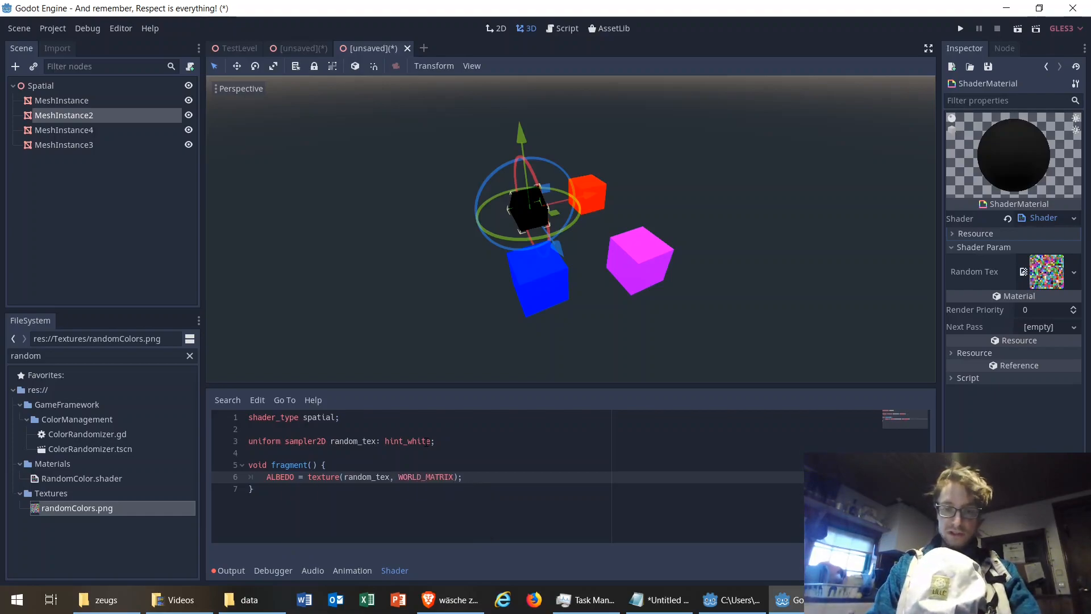
{"action": "type", "text": "[3].xz"}
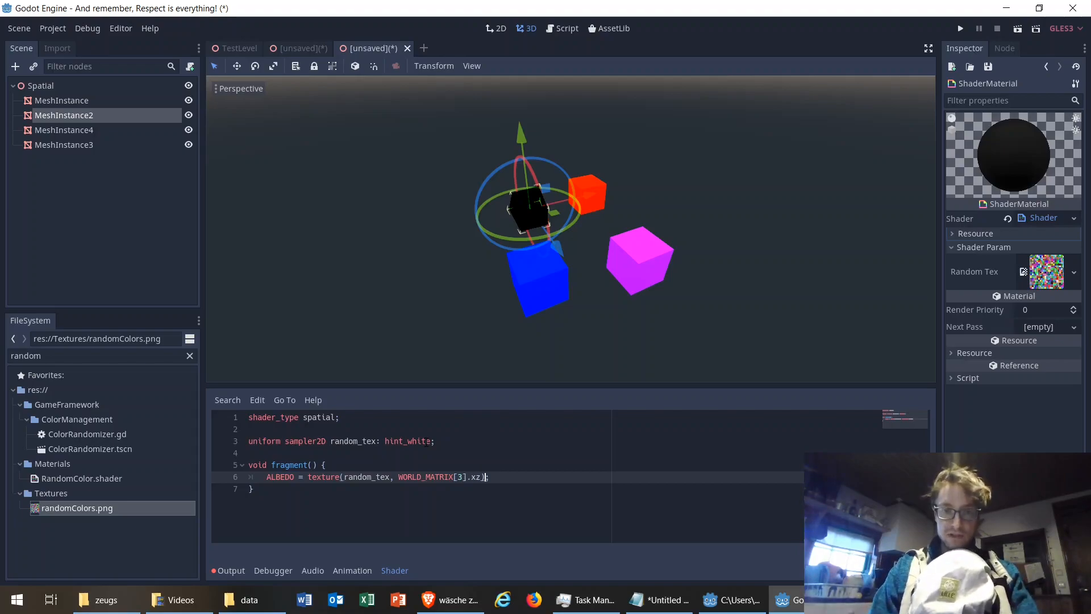
{"action": "type", "text": ".rgb"}
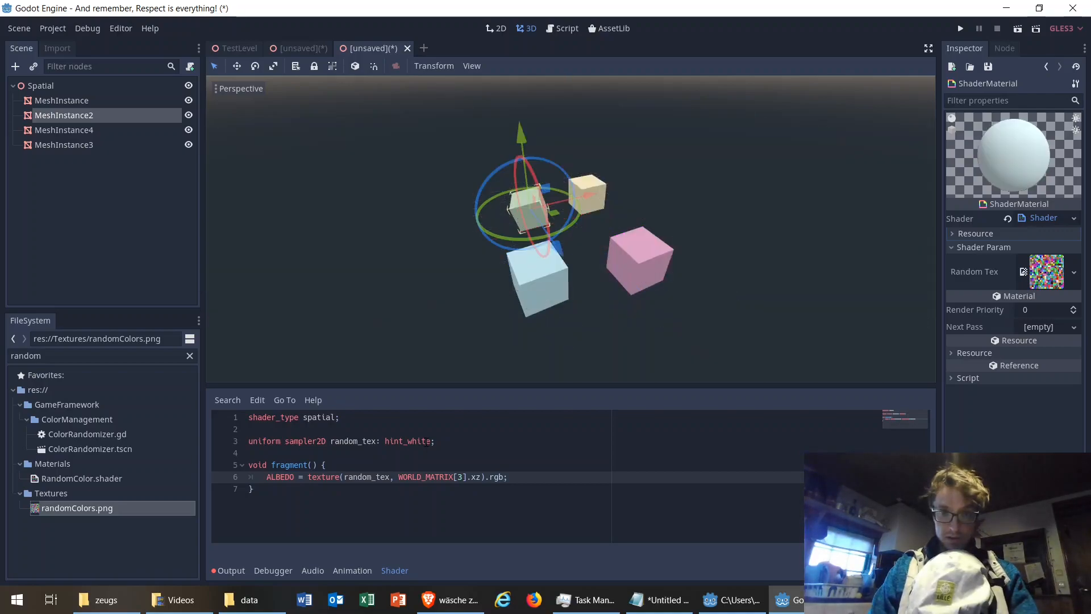
Move a cube across the scene so its pastel colour changes, then select the pink cube.
{"action": "left_click_drag", "start_coordinate": [525, 208], "coordinate": [549, 211]}
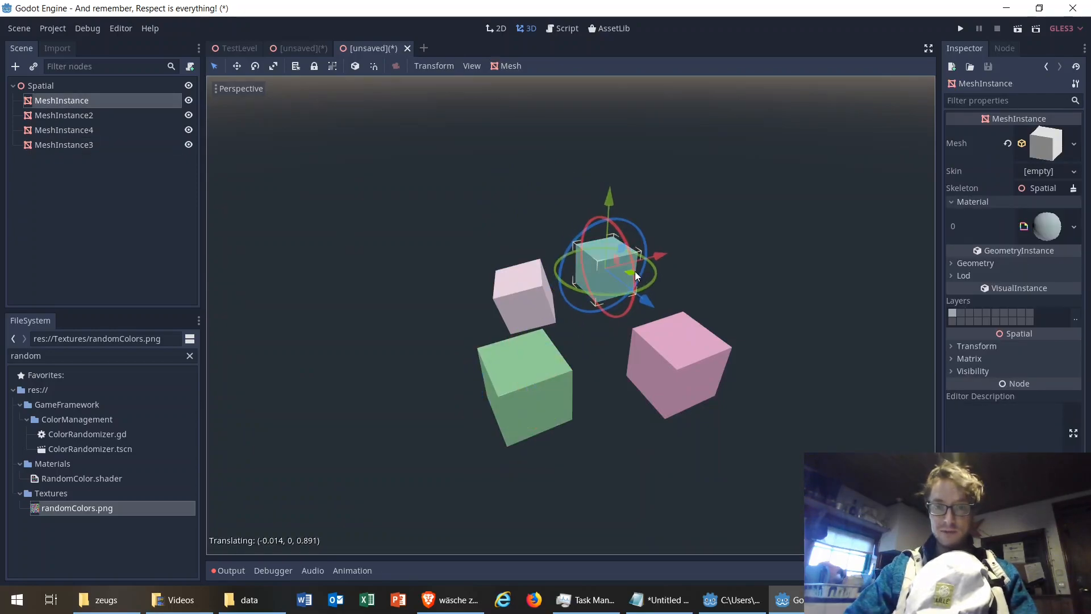
{"action": "left_click_drag", "start_coordinate": [622, 272], "coordinate": [636, 282]}
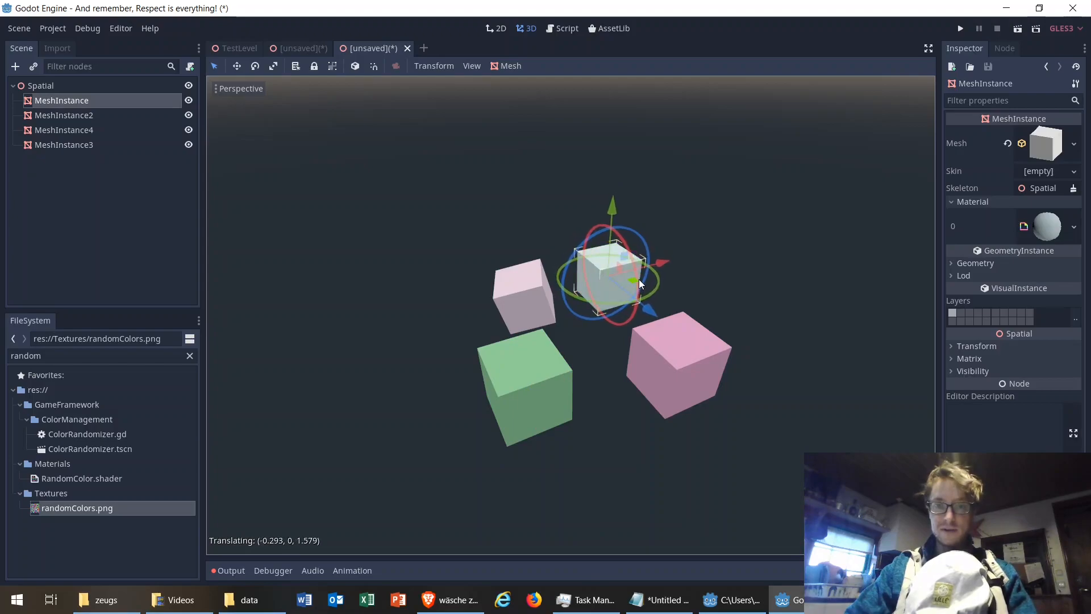
{"action": "left_click_drag", "start_coordinate": [637, 283], "coordinate": [616, 275]}
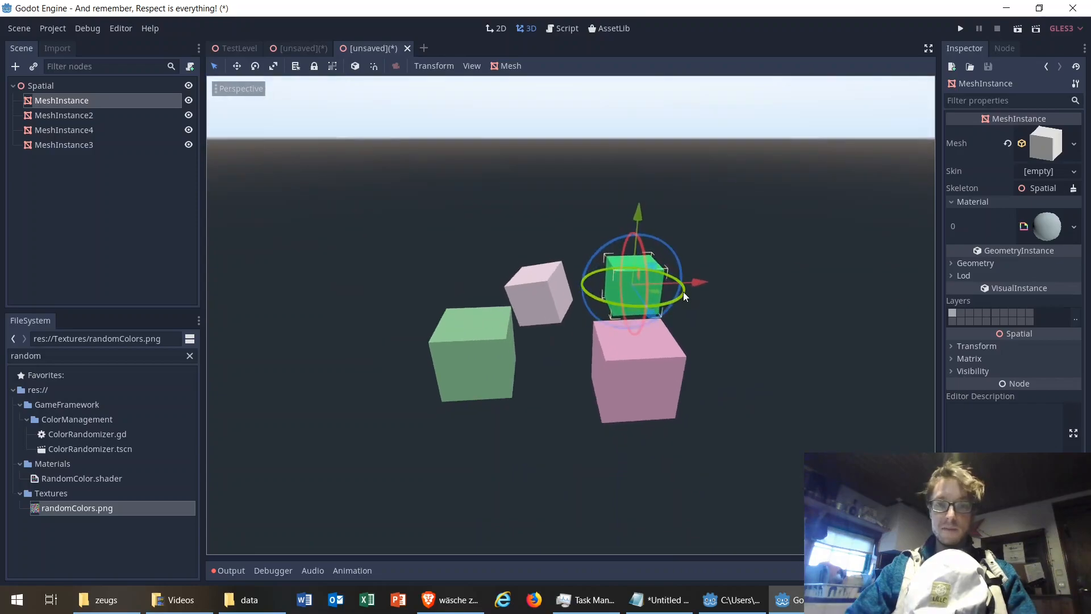
{"action": "left_click", "coordinate": [65, 130]}
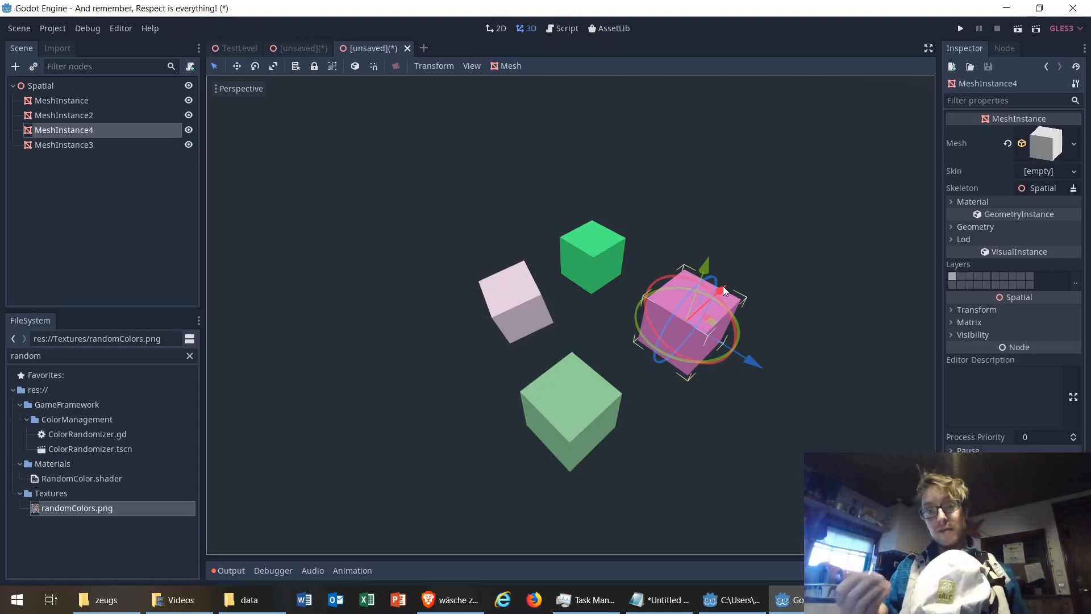
{"action": "mouse_move", "coordinate": [718, 329]}
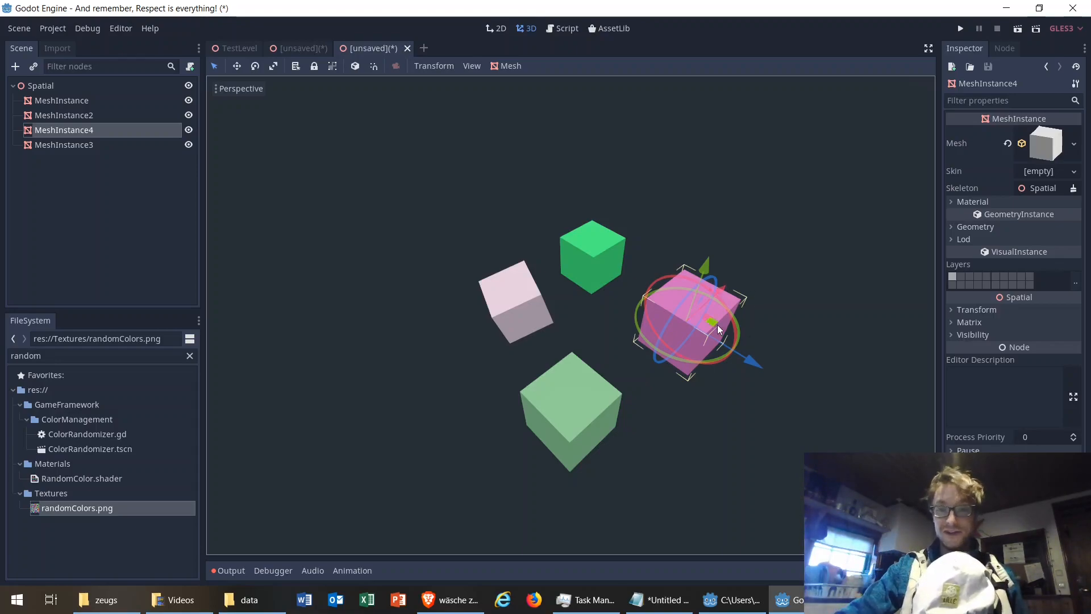
Drag the pink cube left and right, cycling it through purple to green.
{"action": "left_click_drag", "start_coordinate": [710, 327], "coordinate": [678, 292]}
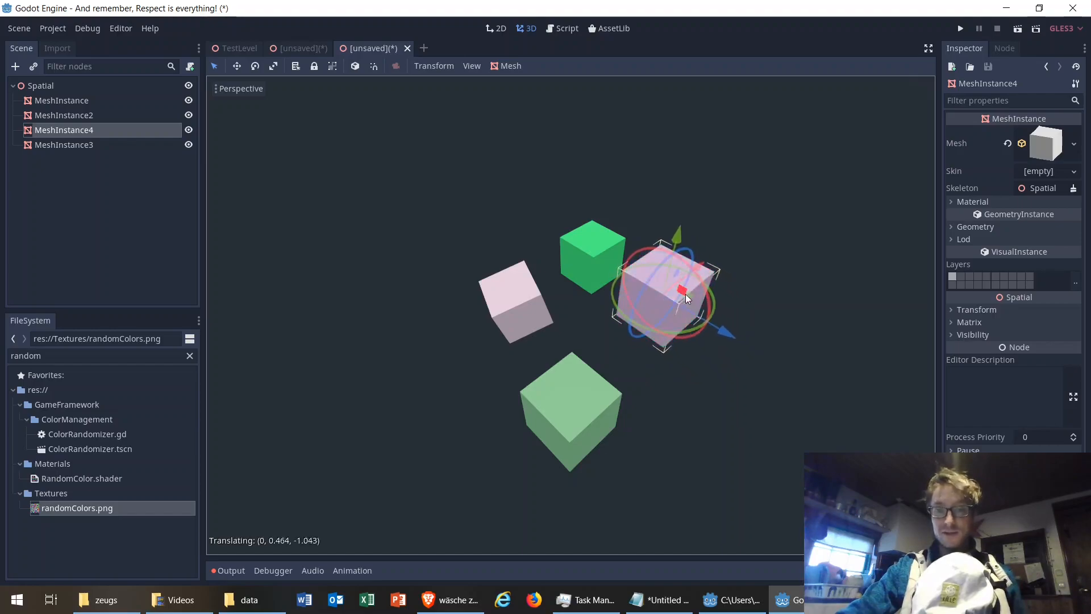
{"action": "left_click_drag", "start_coordinate": [682, 288], "coordinate": [605, 320]}
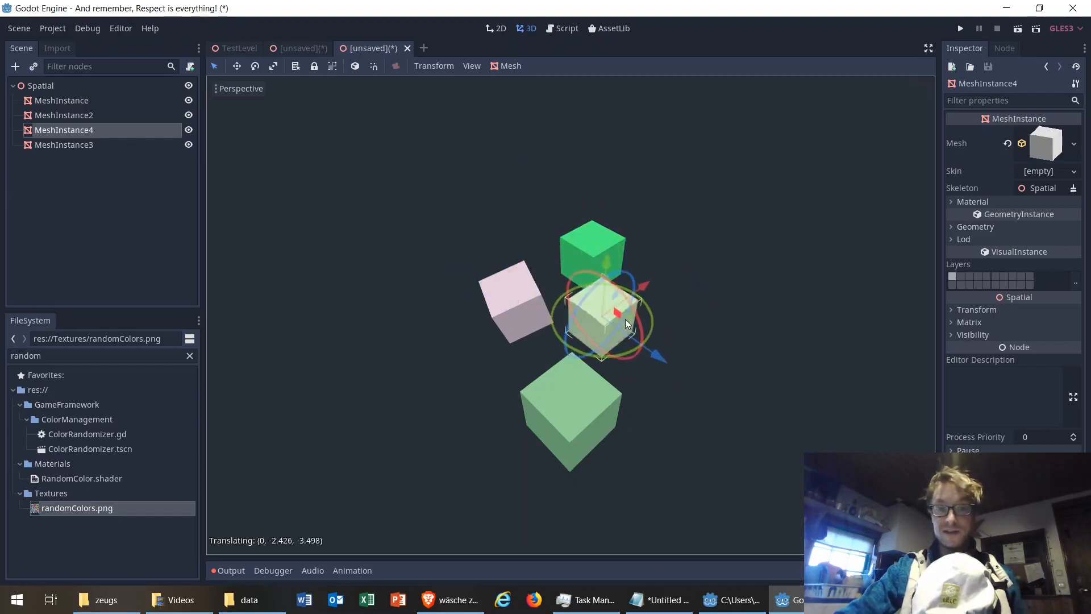
{"action": "left_click_drag", "start_coordinate": [605, 313], "coordinate": [688, 309]}
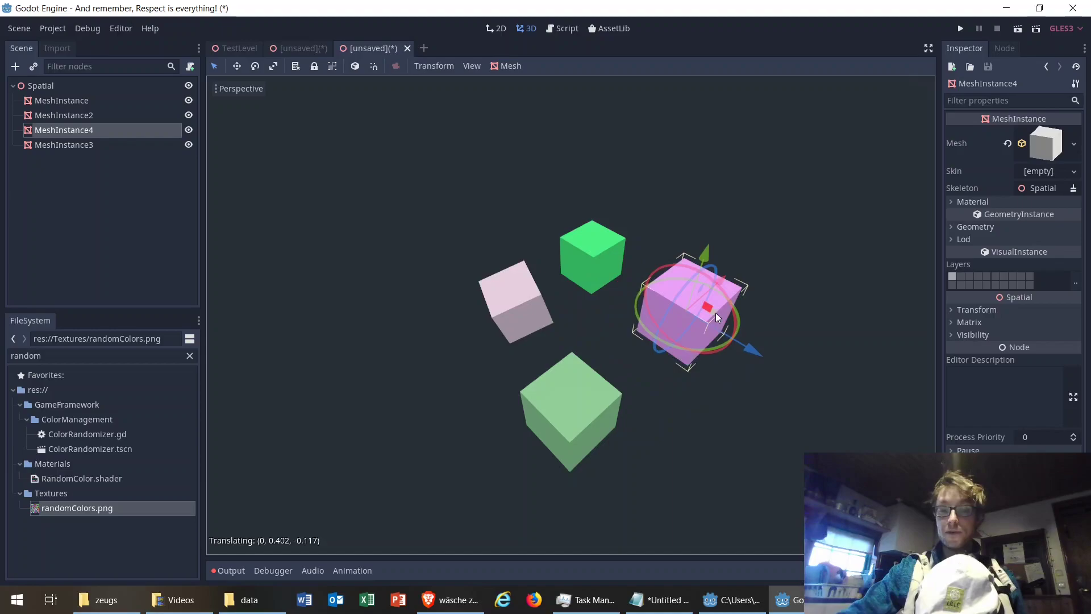
{"action": "left_click_drag", "start_coordinate": [717, 316], "coordinate": [704, 327]}
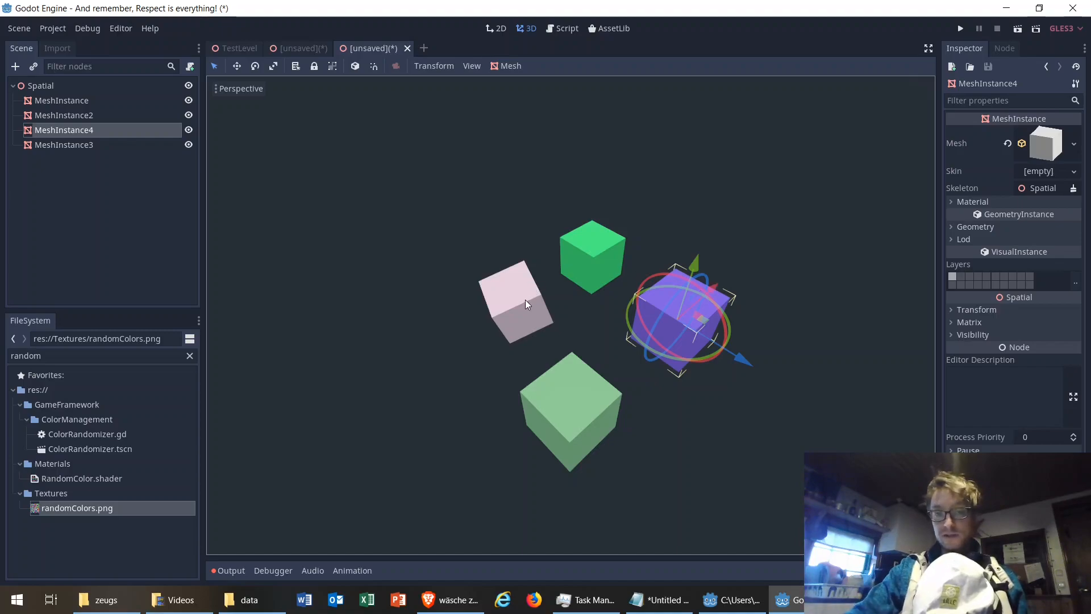
{"action": "mouse_move", "coordinate": [607, 405]}
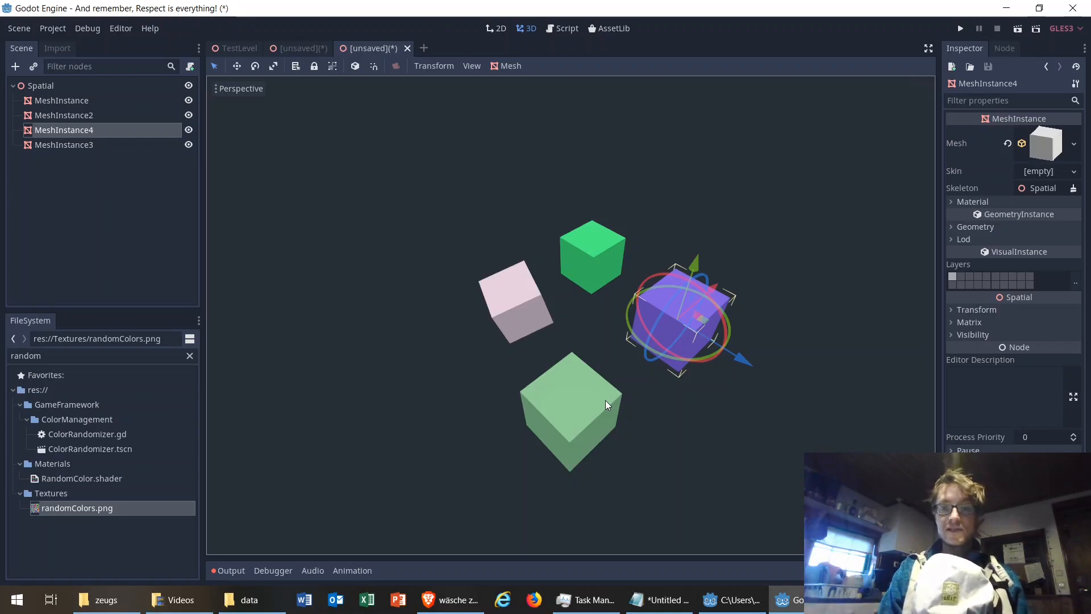
{"action": "left_click_drag", "start_coordinate": [748, 360], "coordinate": [741, 364]}
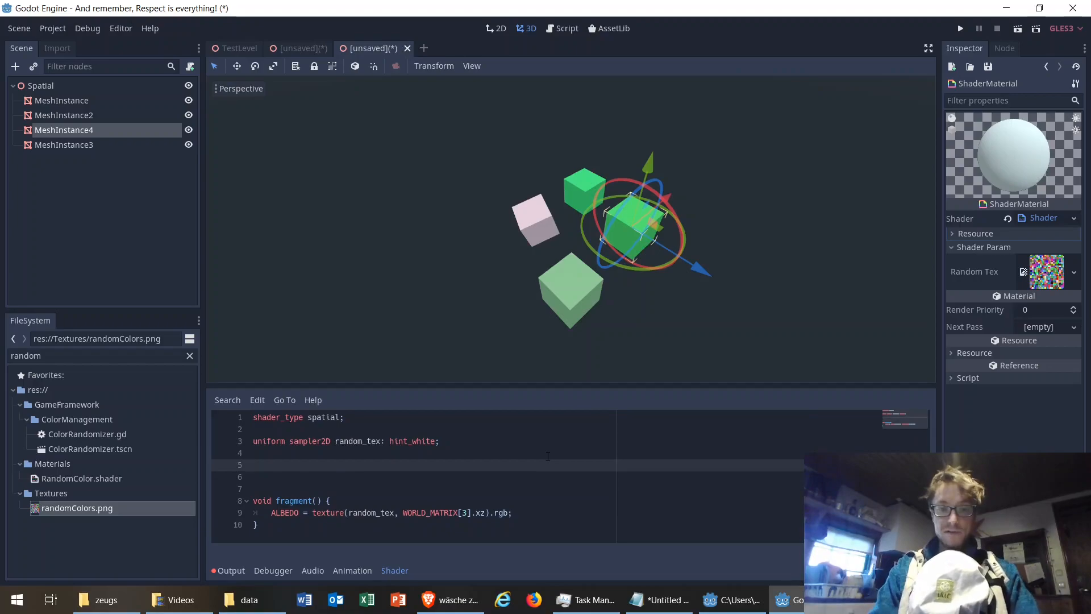
Type the signature float randVal(mat4 worldmat, float minVal, float maxVal) above fragment().
{"action": "type", "text": "func"}
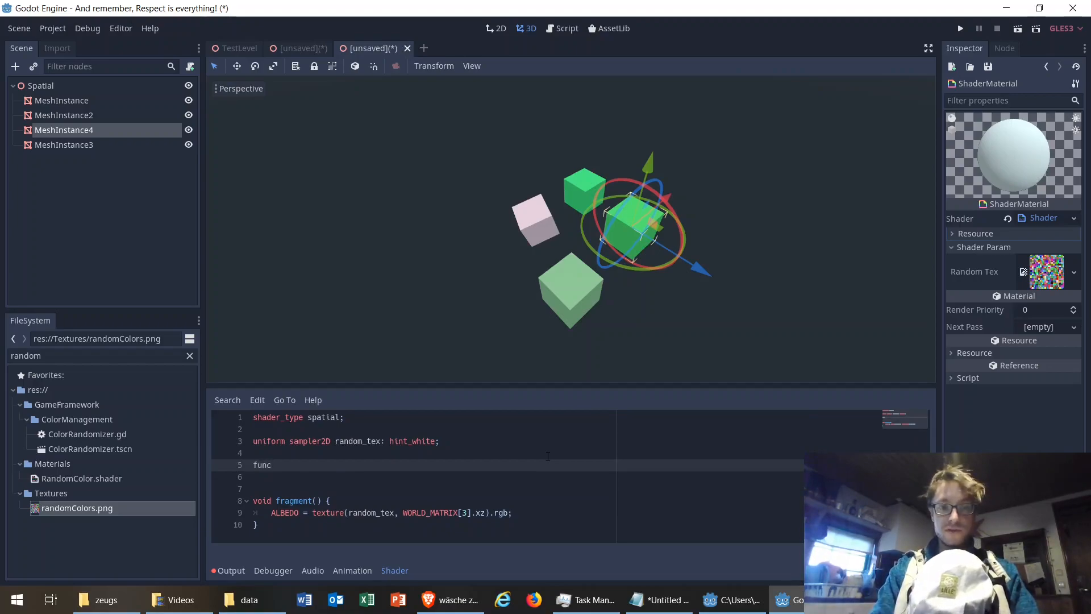
{"action": "type", "text": "oid"}
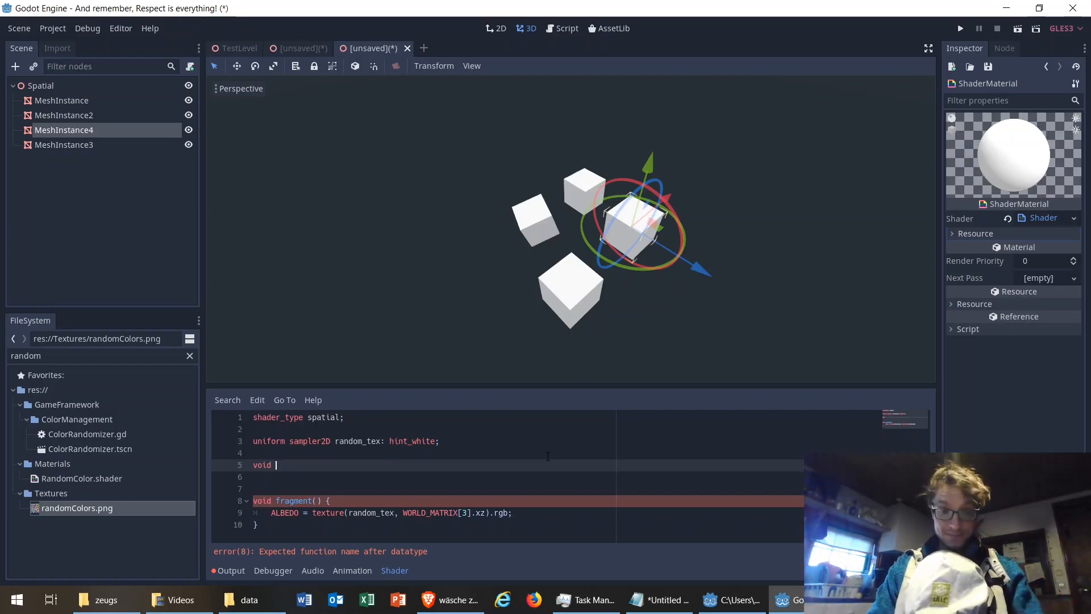
{"action": "type", "text": "float"}
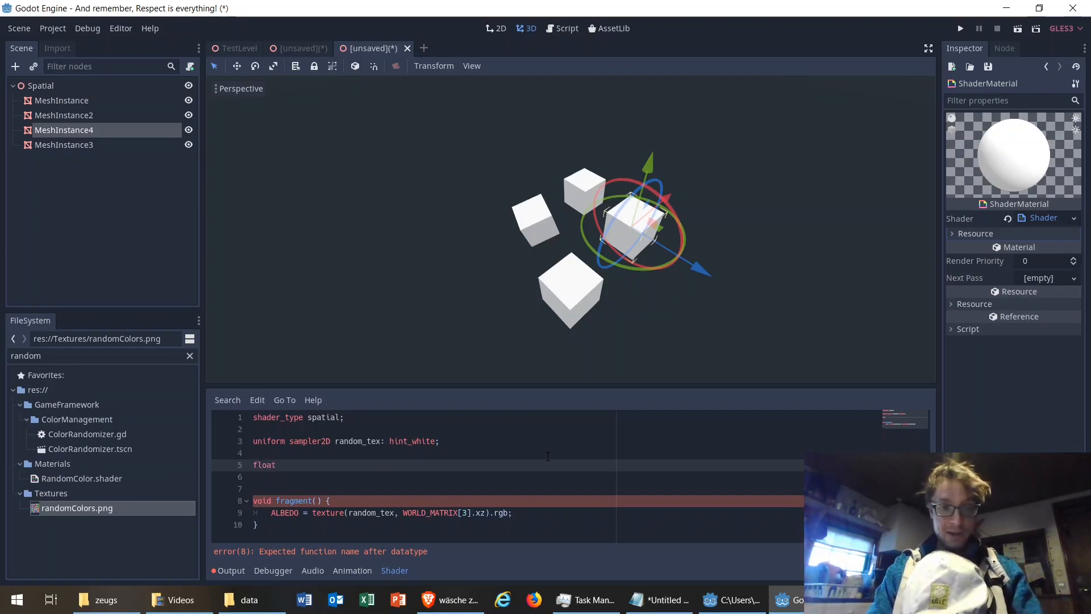
{"action": "type", "text": "ra"}
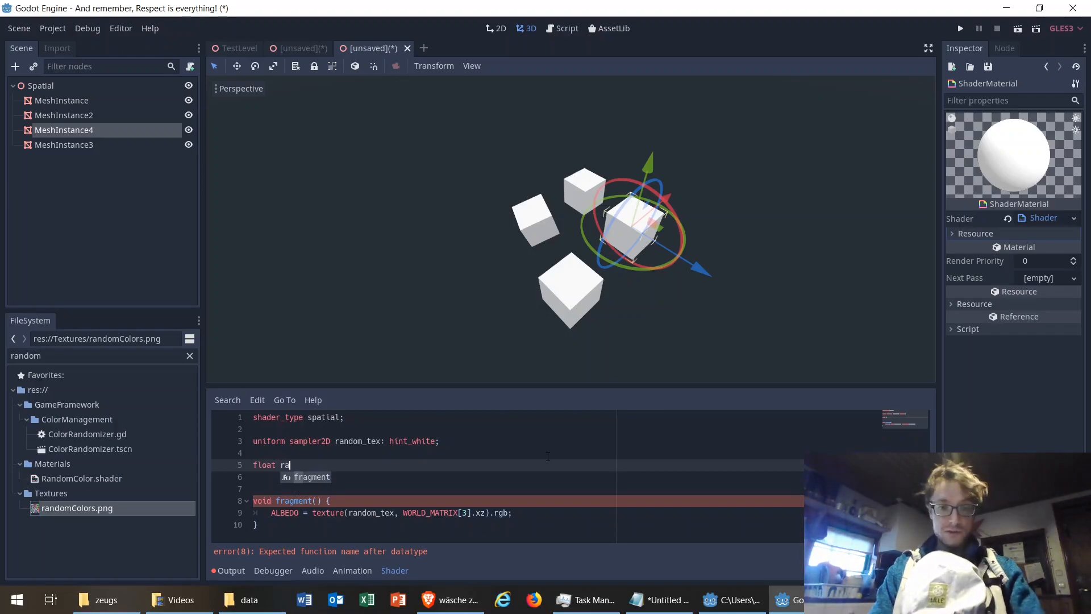
{"action": "type", "text": "ndVal()"}
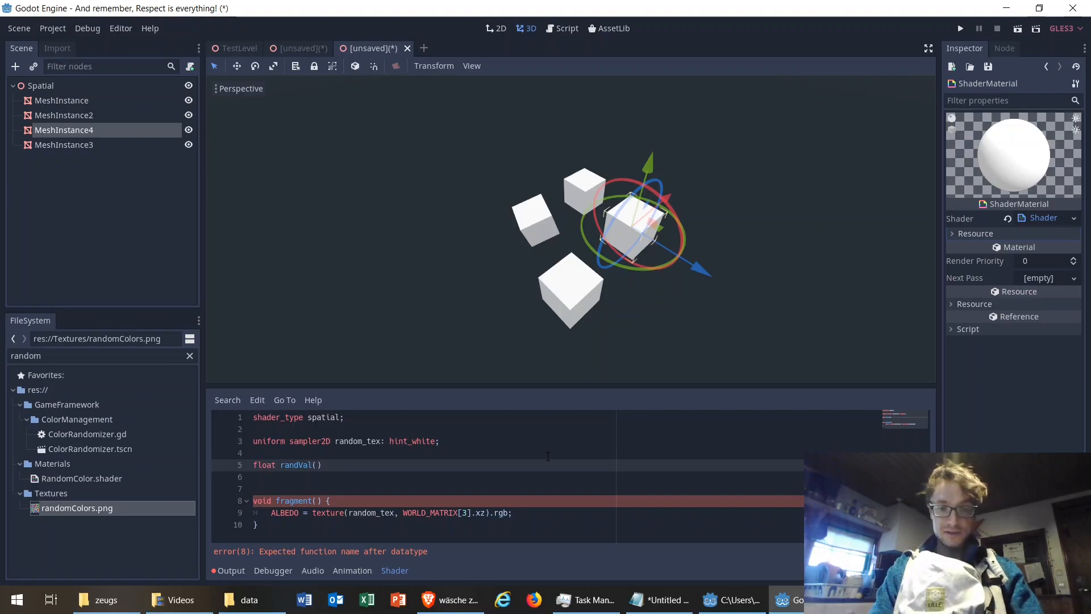
{"action": "type", "text": "mat4"}
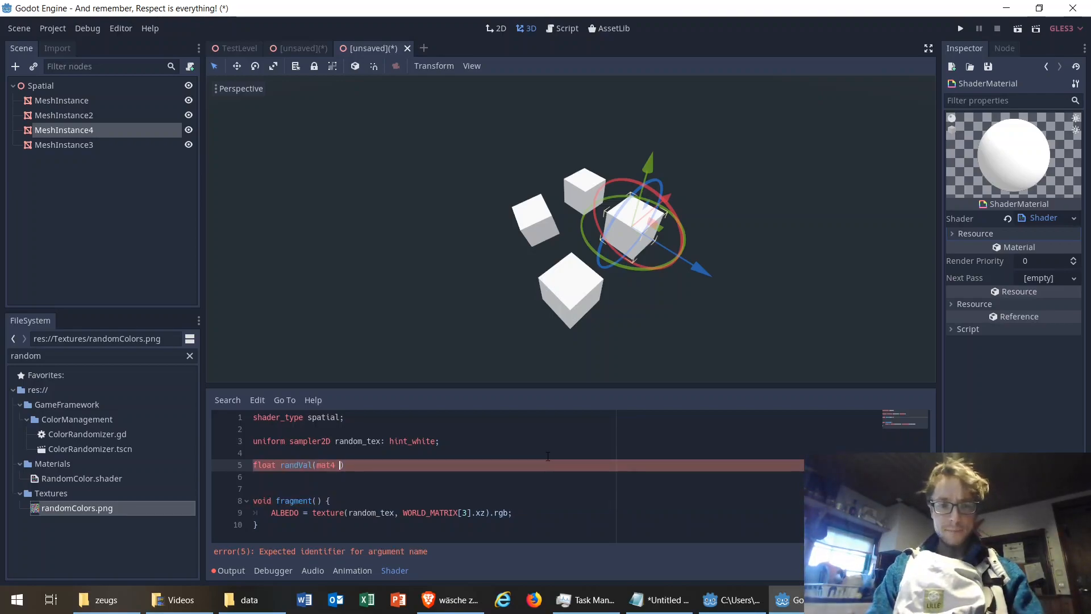
{"action": "type", "text": "worldmat,"}
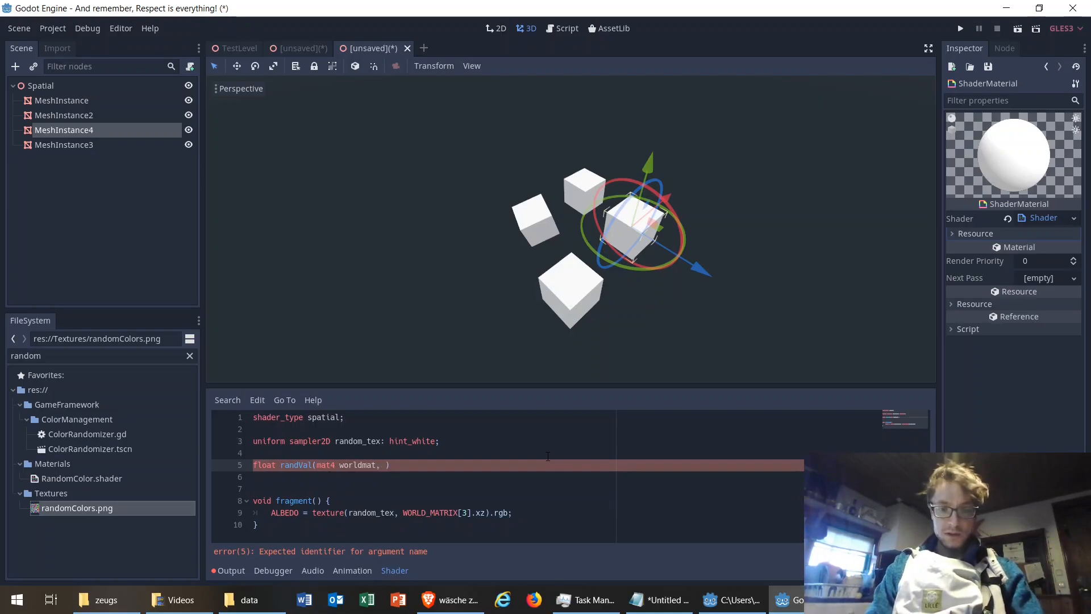
{"action": "type", "text": "float minVal,"}
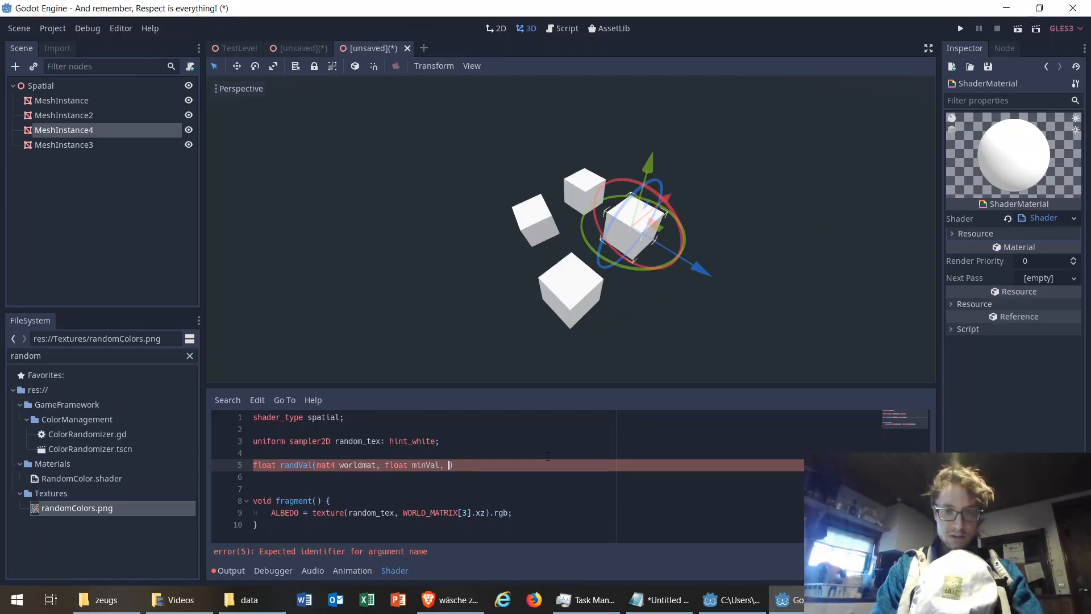
{"action": "type", "text": "float maxVal)"}
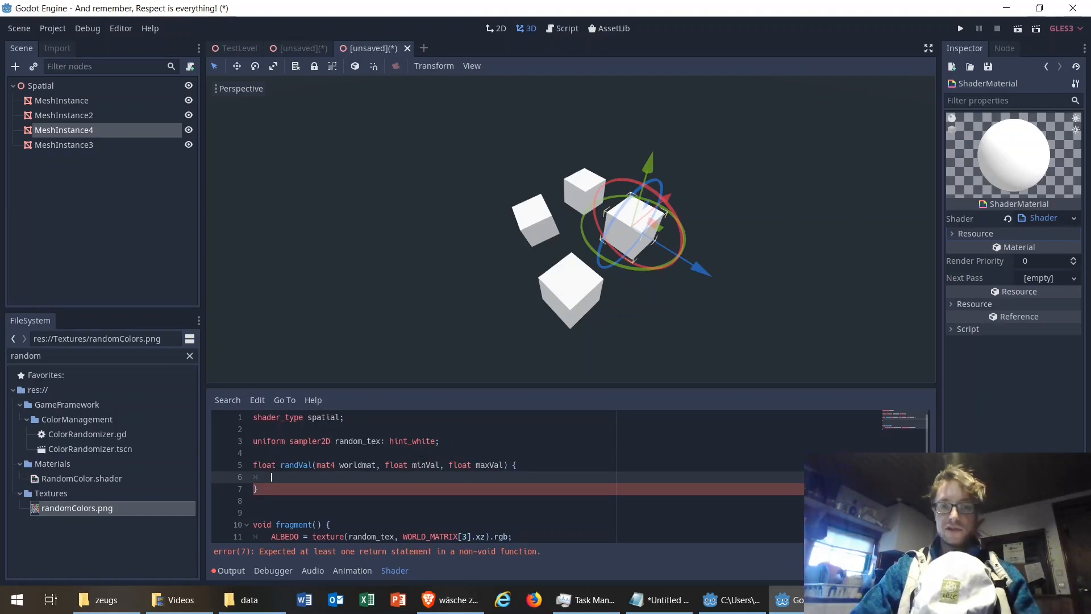
{"action": "mouse_move", "coordinate": [467, 455]}
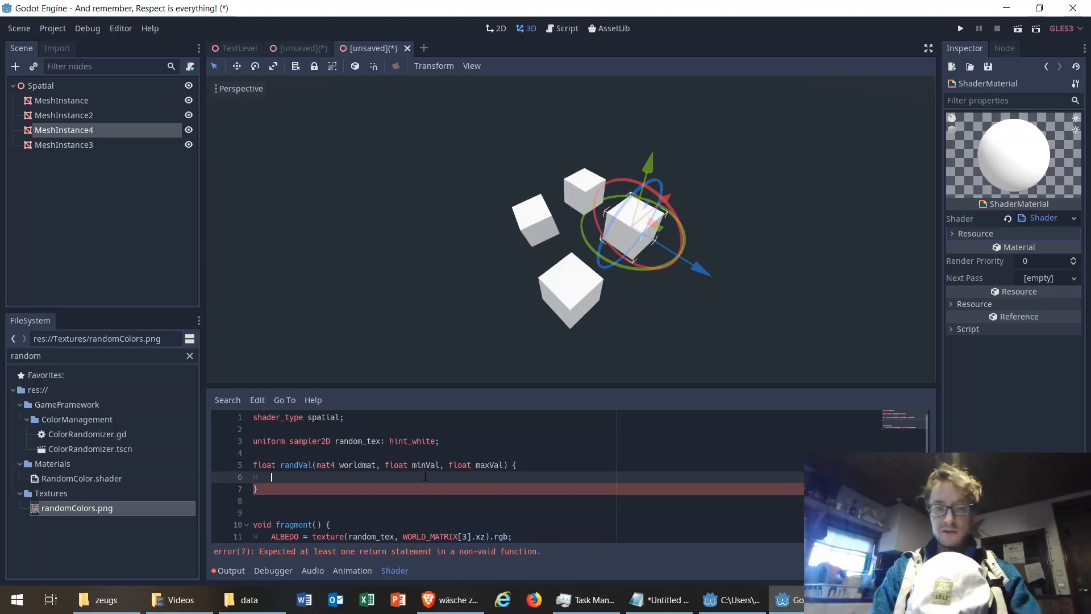
Write float val = texture(random_tex, worldmat[3].xz).r; inside randVal.
{"action": "type", "text": "float val = t"}
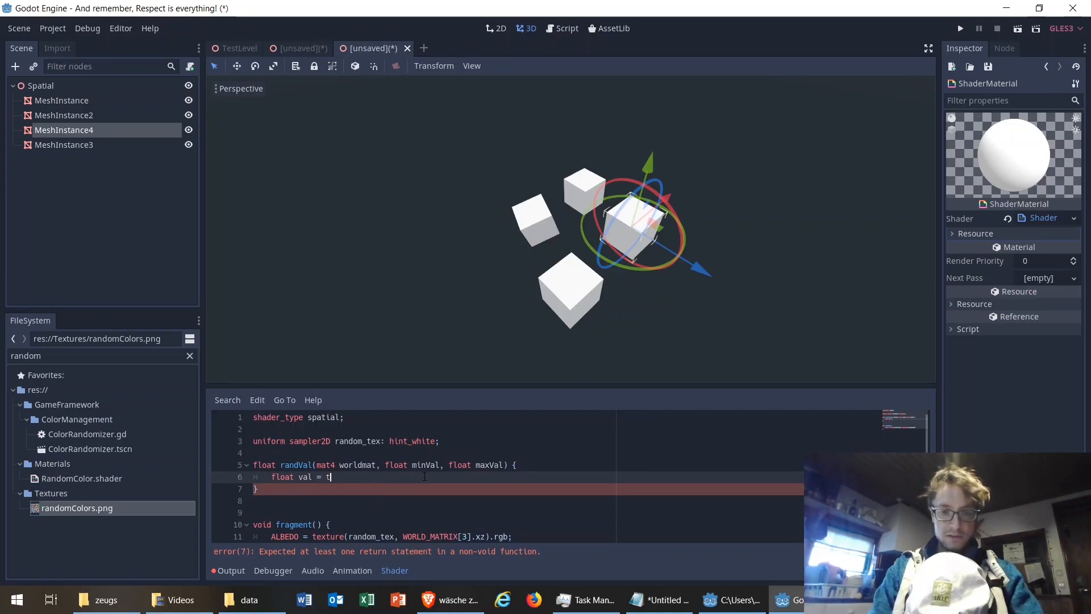
{"action": "type", "text": "exture"}
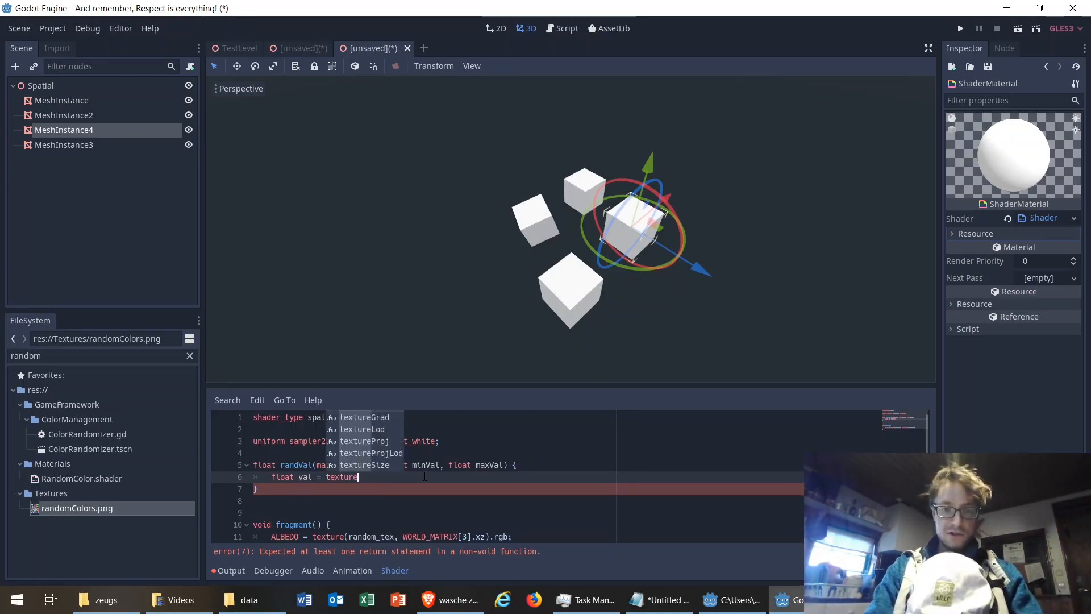
{"action": "type", "text": "(random_tex)"}
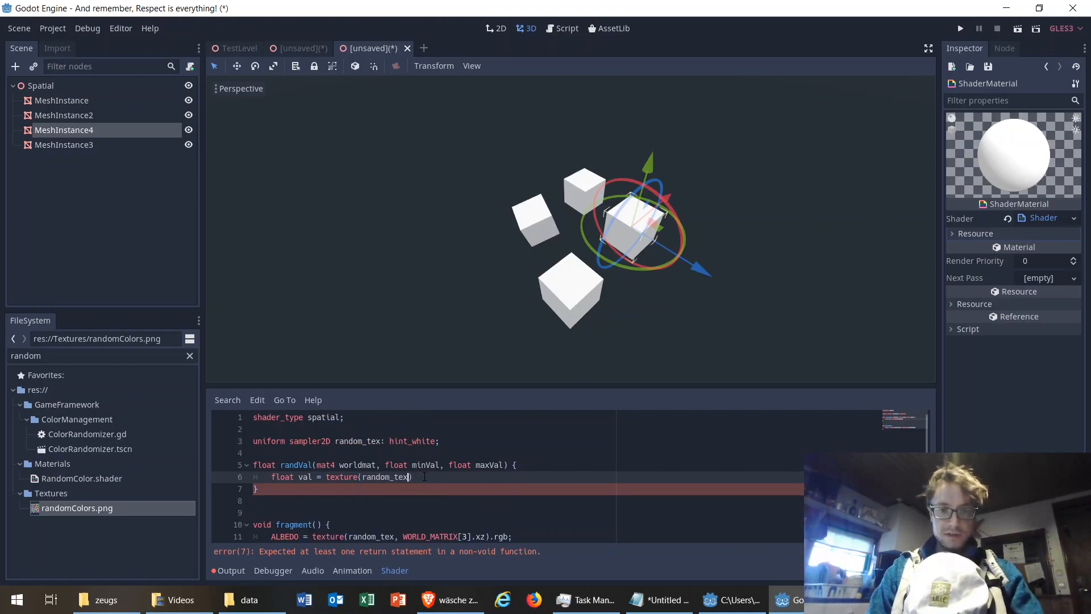
{"action": "type", "text": ","}
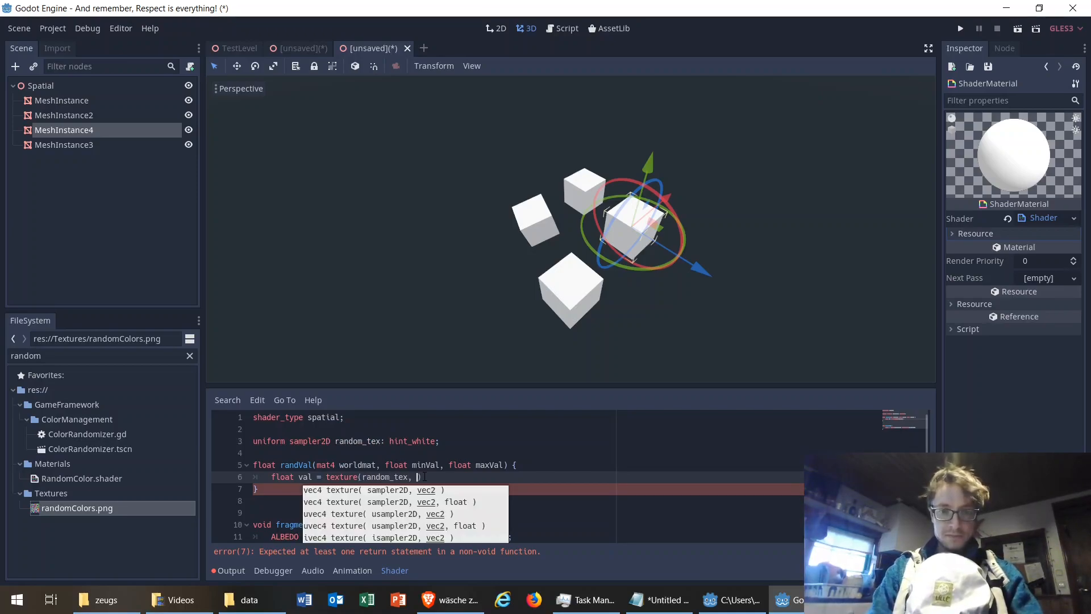
{"action": "type", "text": "WORLD"}
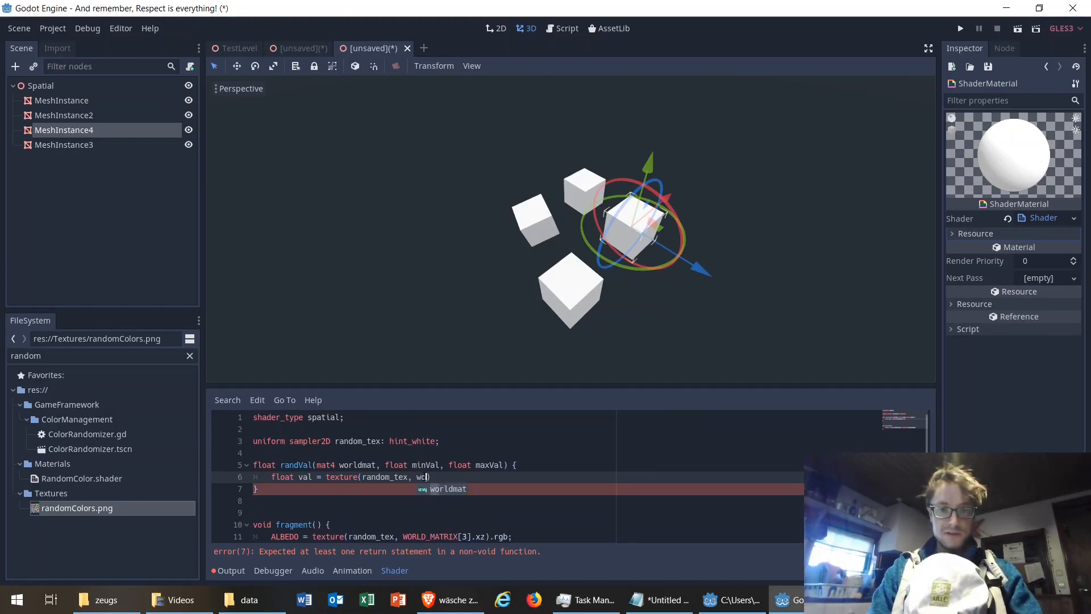
{"action": "type", "text": "rldmat[3]"}
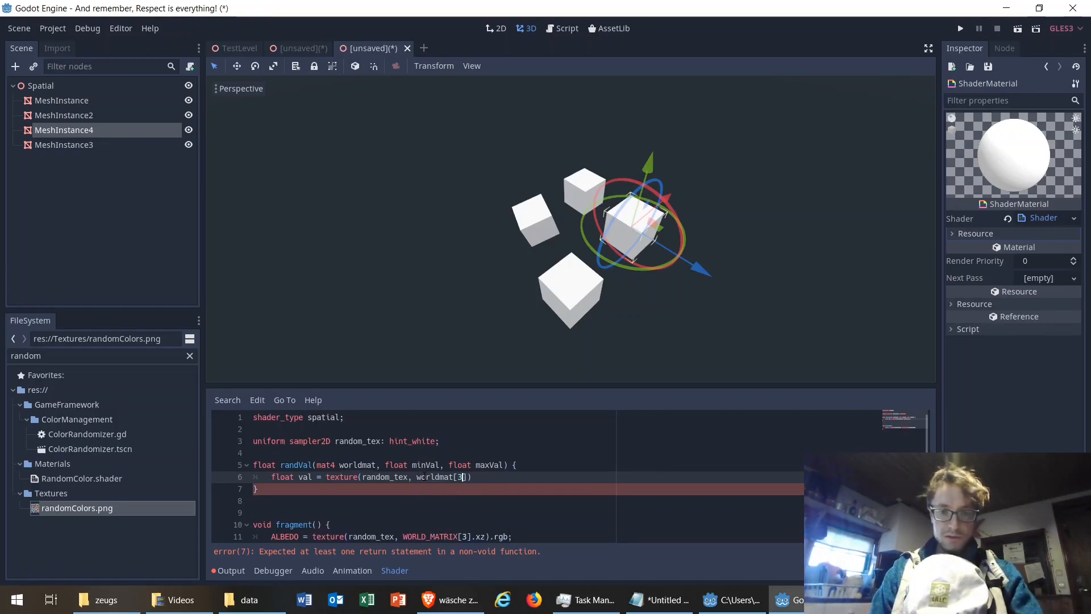
{"action": "type", "text": ".xz"}
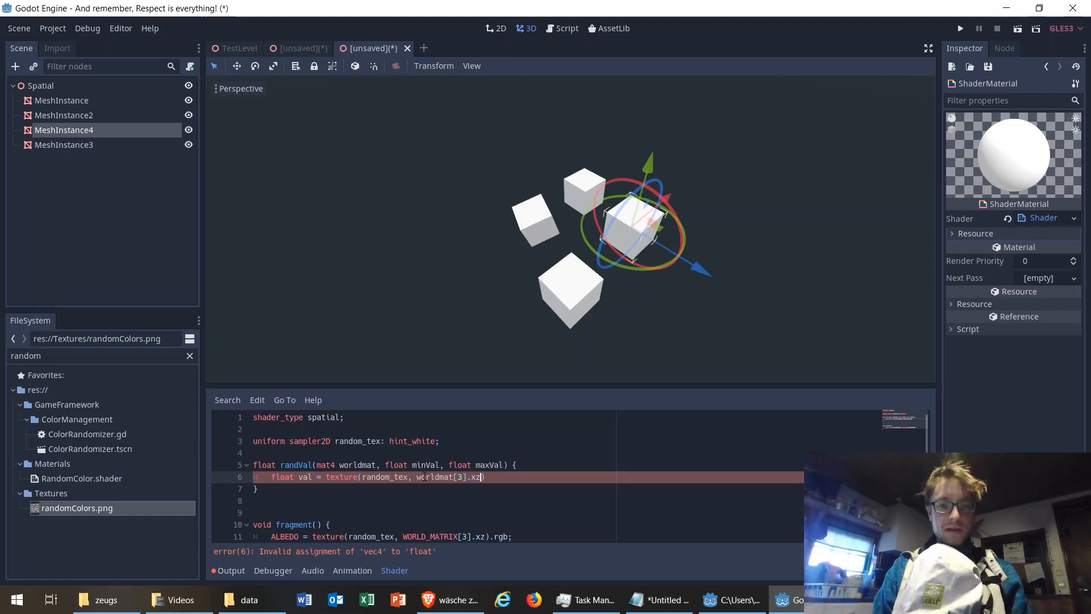
{"action": "type", "text": ".r"}
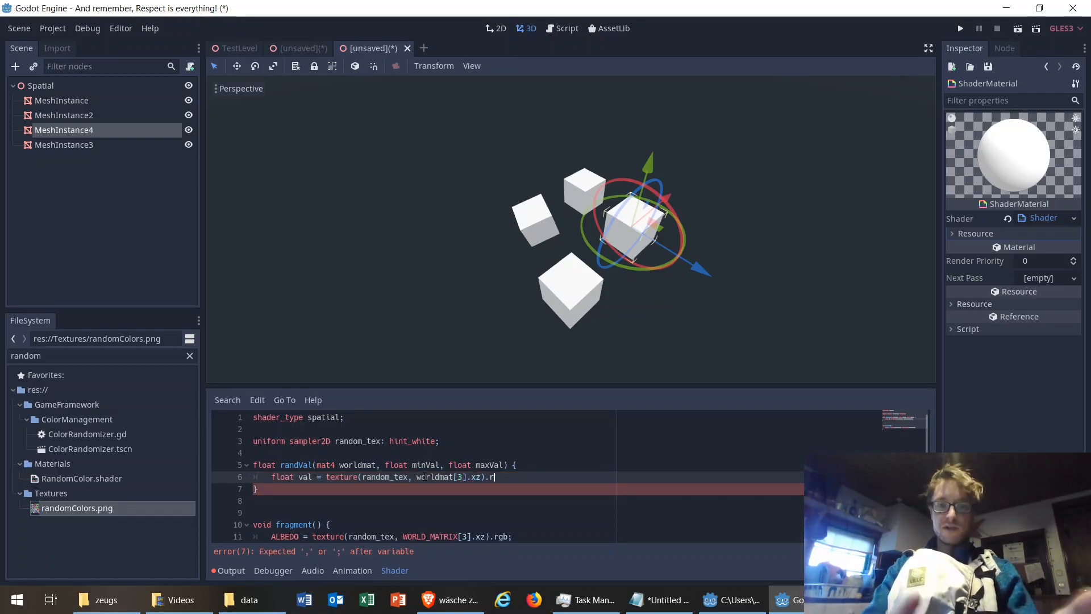
{"action": "type", "text": ";"}
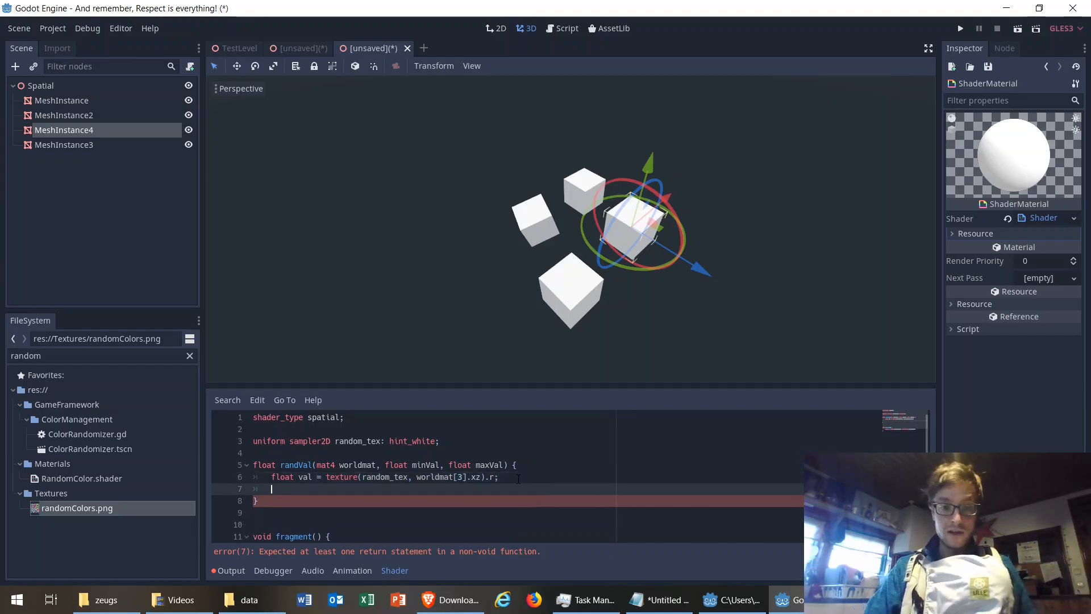
Add return val*(maxVal-minVal) + minVal; at the end of randVal.
{"action": "type", "text": "return"}
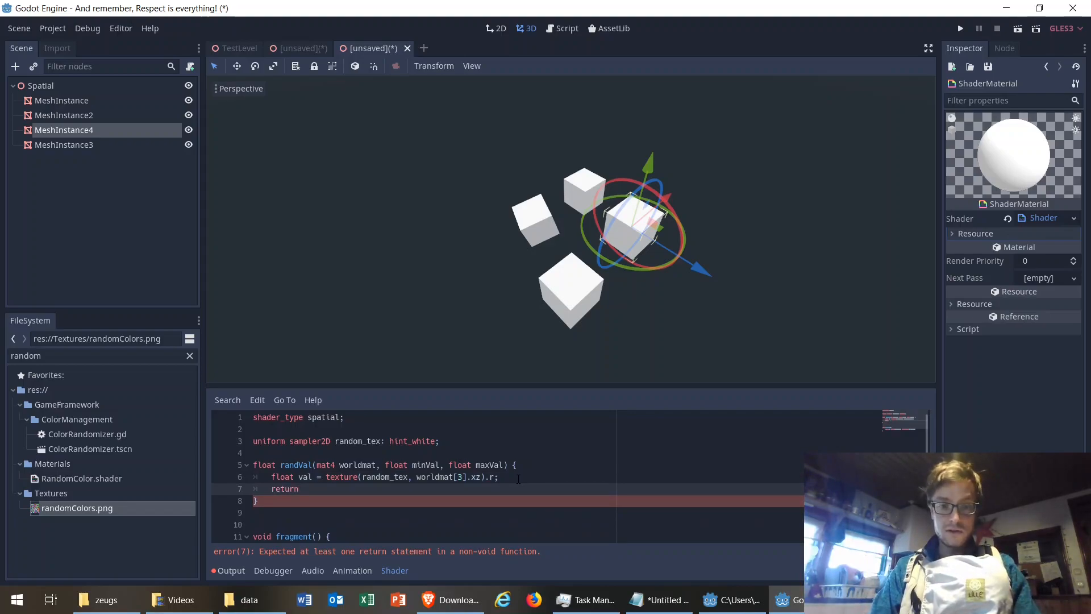
{"action": "type", "text": "val*("}
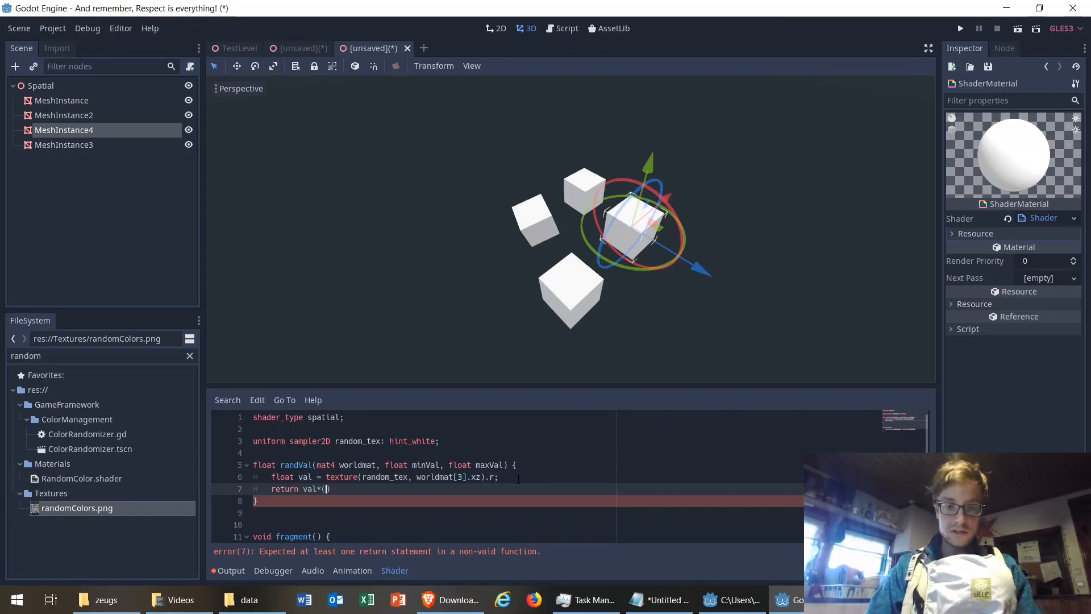
{"action": "type", "text": "maxVal-"}
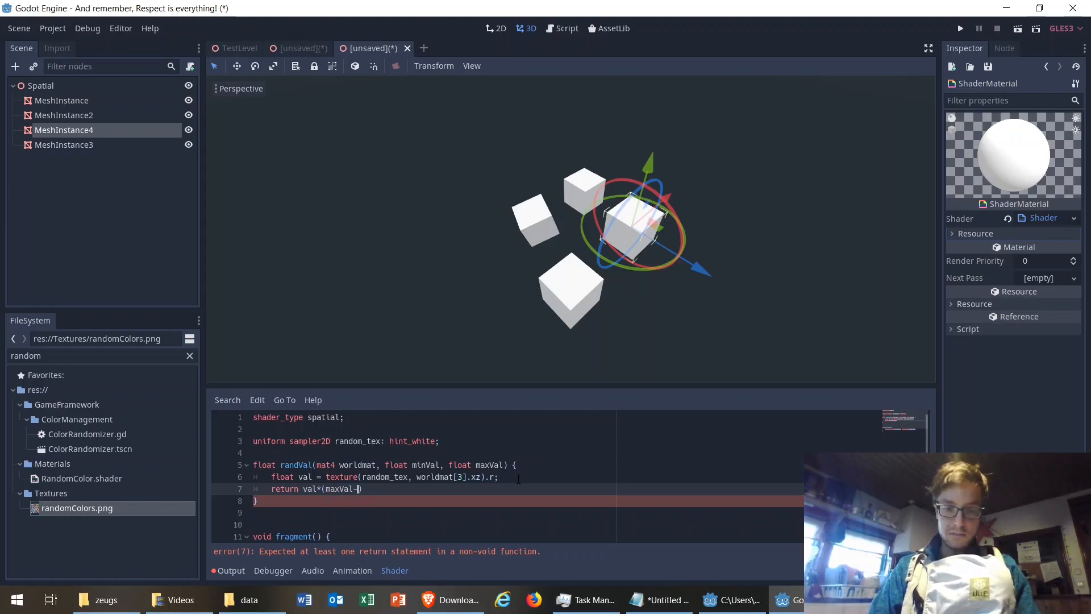
{"action": "type", "text": "minVal]"}
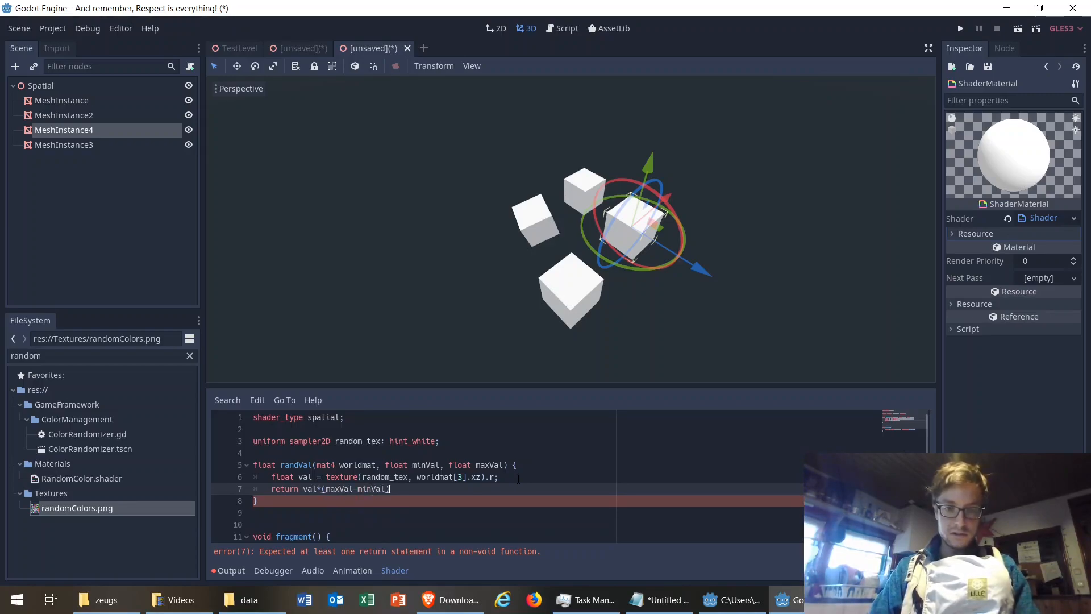
{"action": "type", "text": "+ m"}
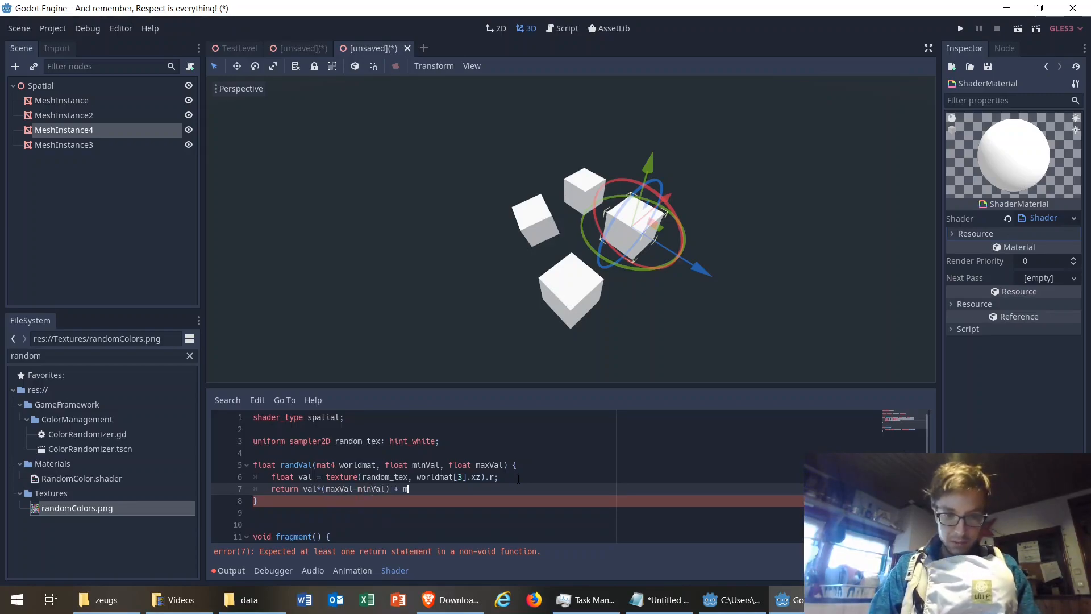
{"action": "type", "text": "inVal;"}
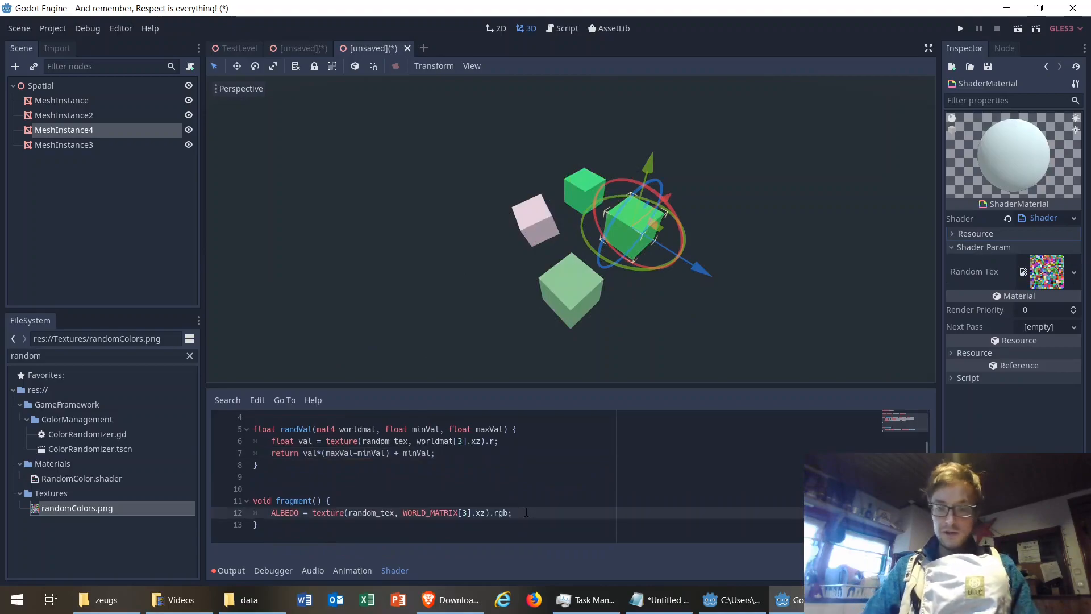
Add ROUGHNESS = 0.0 and METALLIC = randVal(WORLD_MATRIX, 0.3, 1.0), then view the palm-tree scene.
{"action": "type", "text": "ROUGHNESS = randVal(WORLD_MATRIX,"}
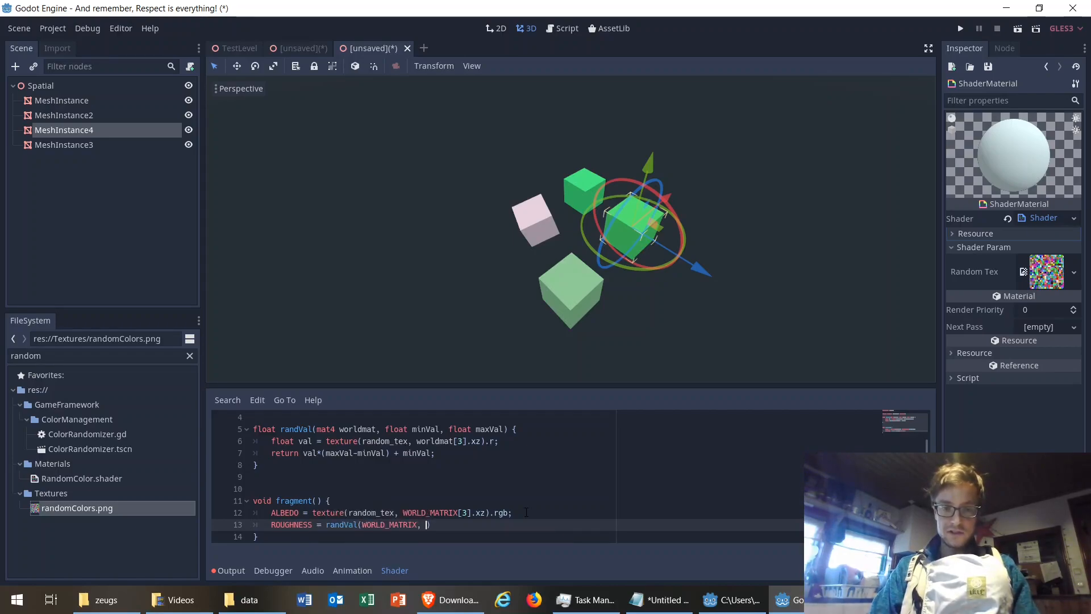
{"action": "type", "text": "0.3, 1.0"}
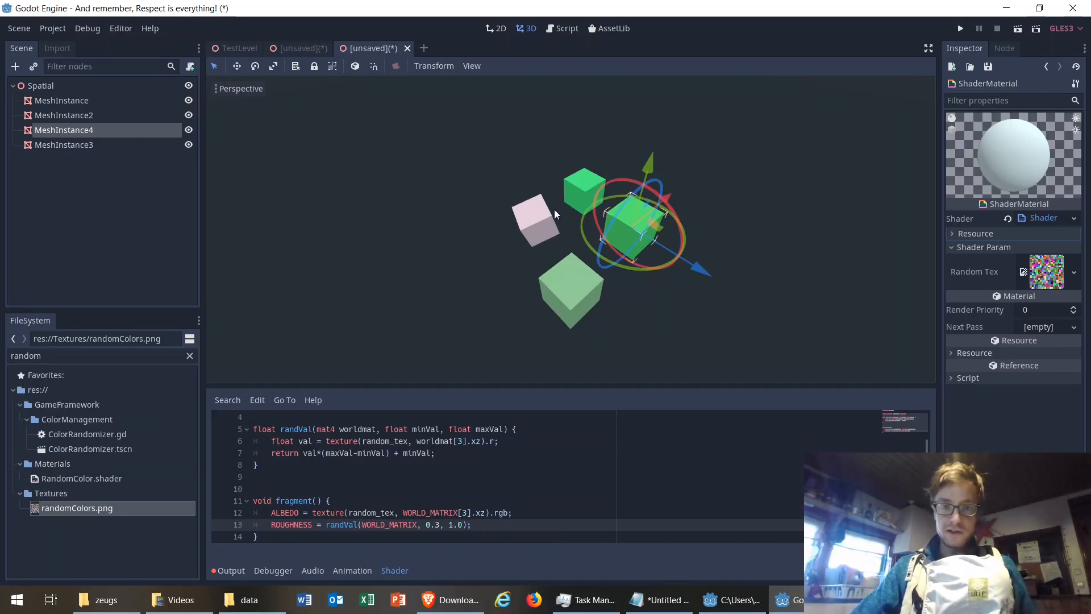
{"action": "mouse_move", "coordinate": [636, 301]}
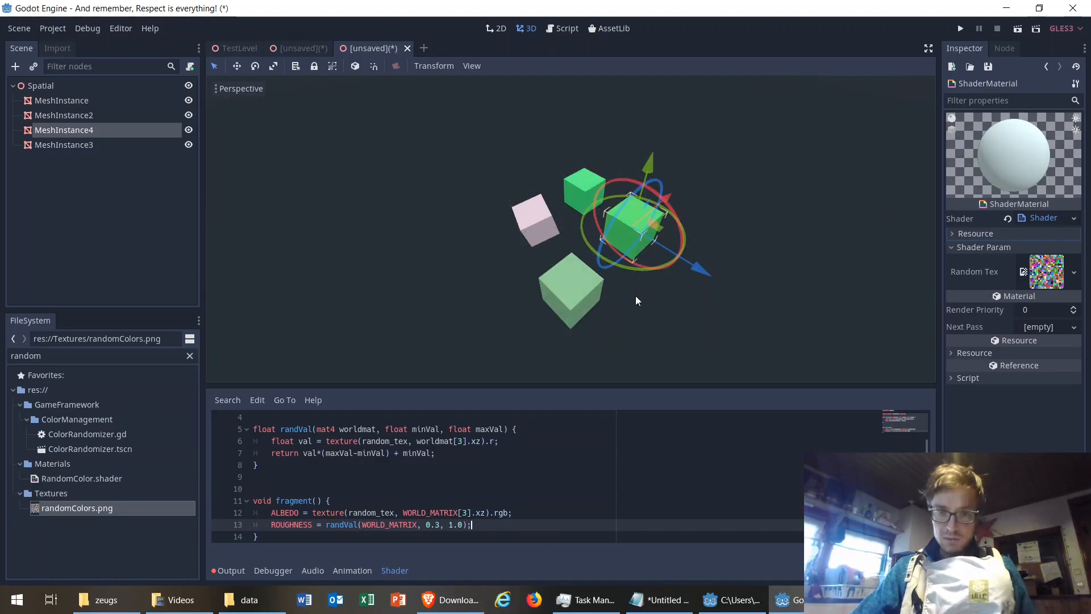
{"action": "mouse_move", "coordinate": [510, 327]}
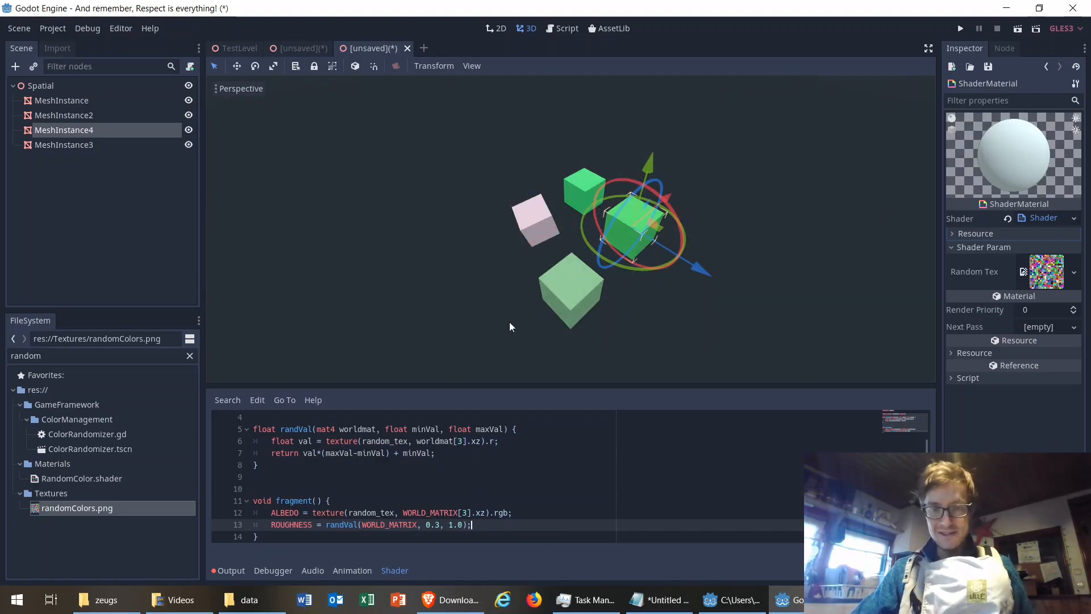
{"action": "type", "text": "METALLIC"}
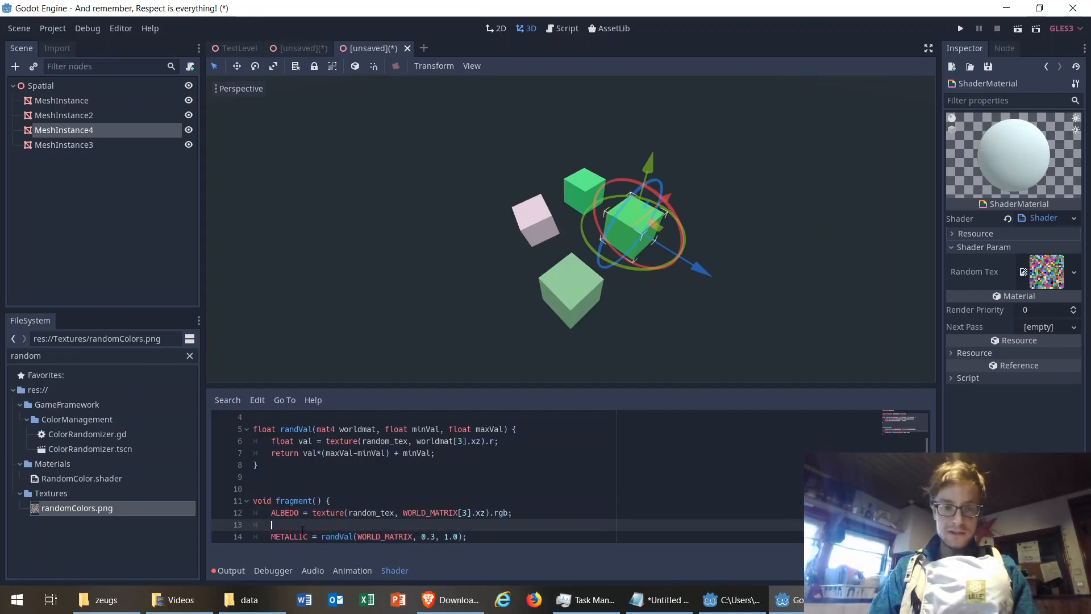
{"action": "type", "text": "ROUGHNESS = 0.0;"}
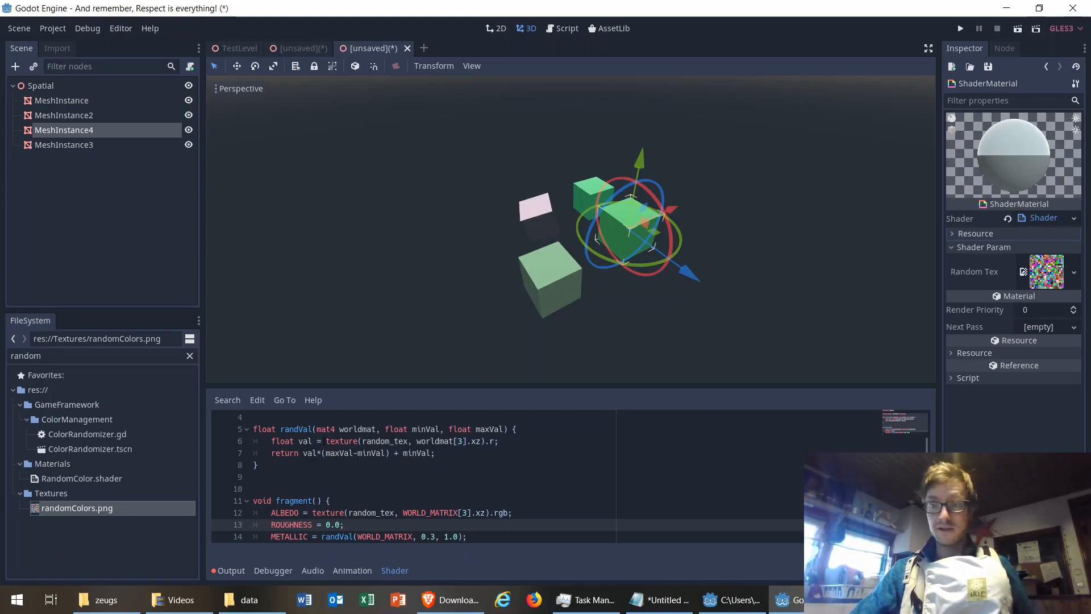
{"action": "left_click", "coordinate": [300, 48]}
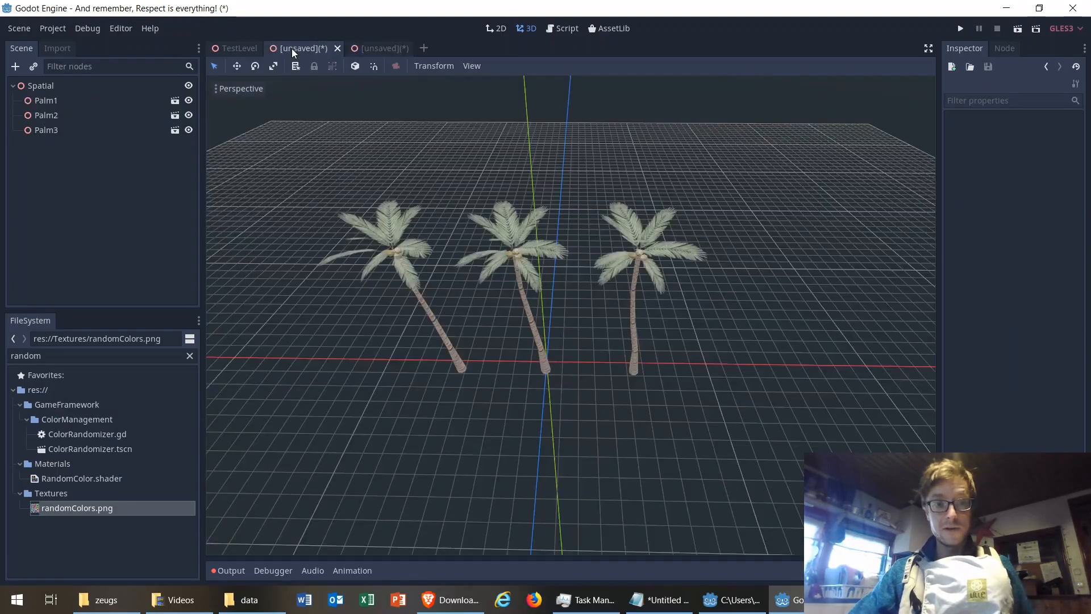